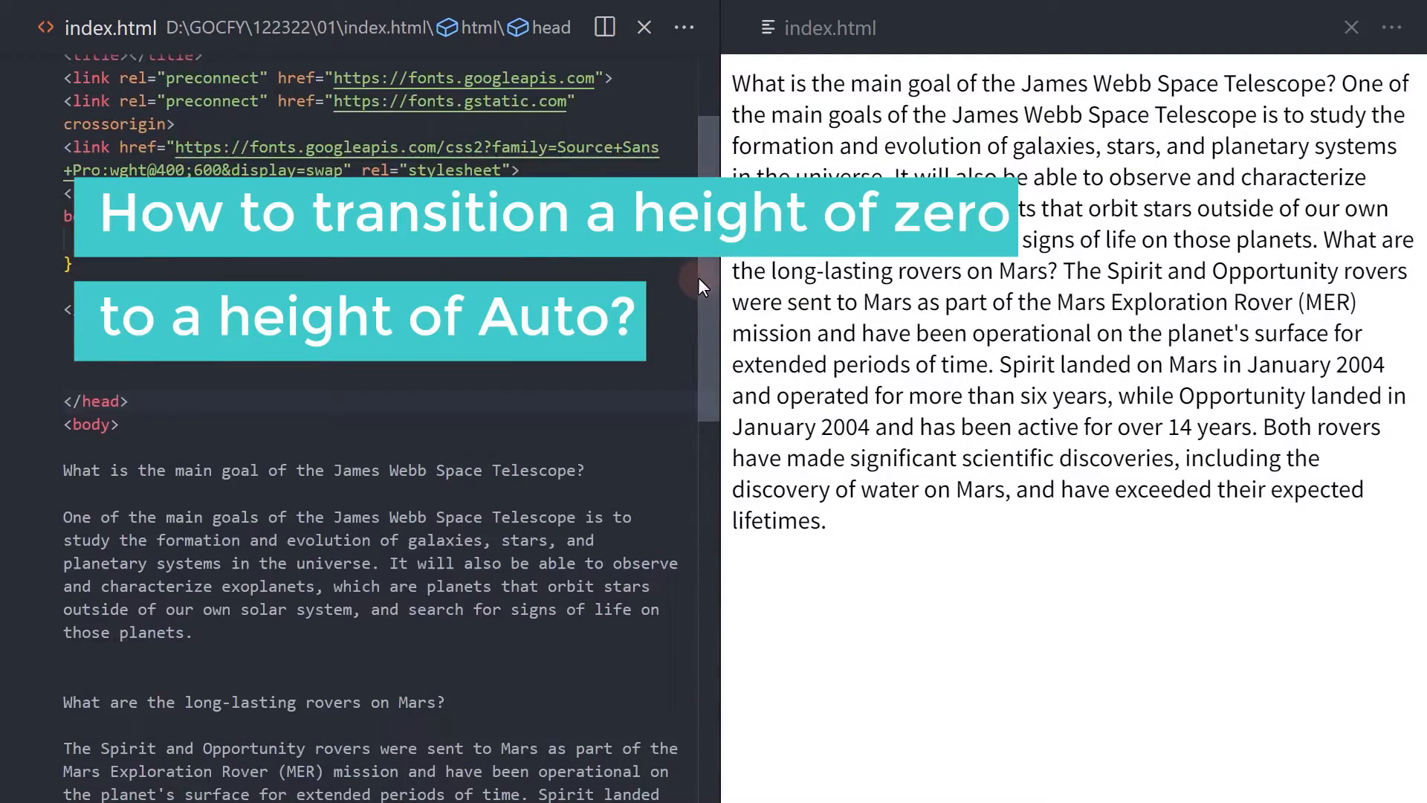
# Step: After <body>, add a div with class faq containing an h2 with class question
pyautogui.scroll(-3)
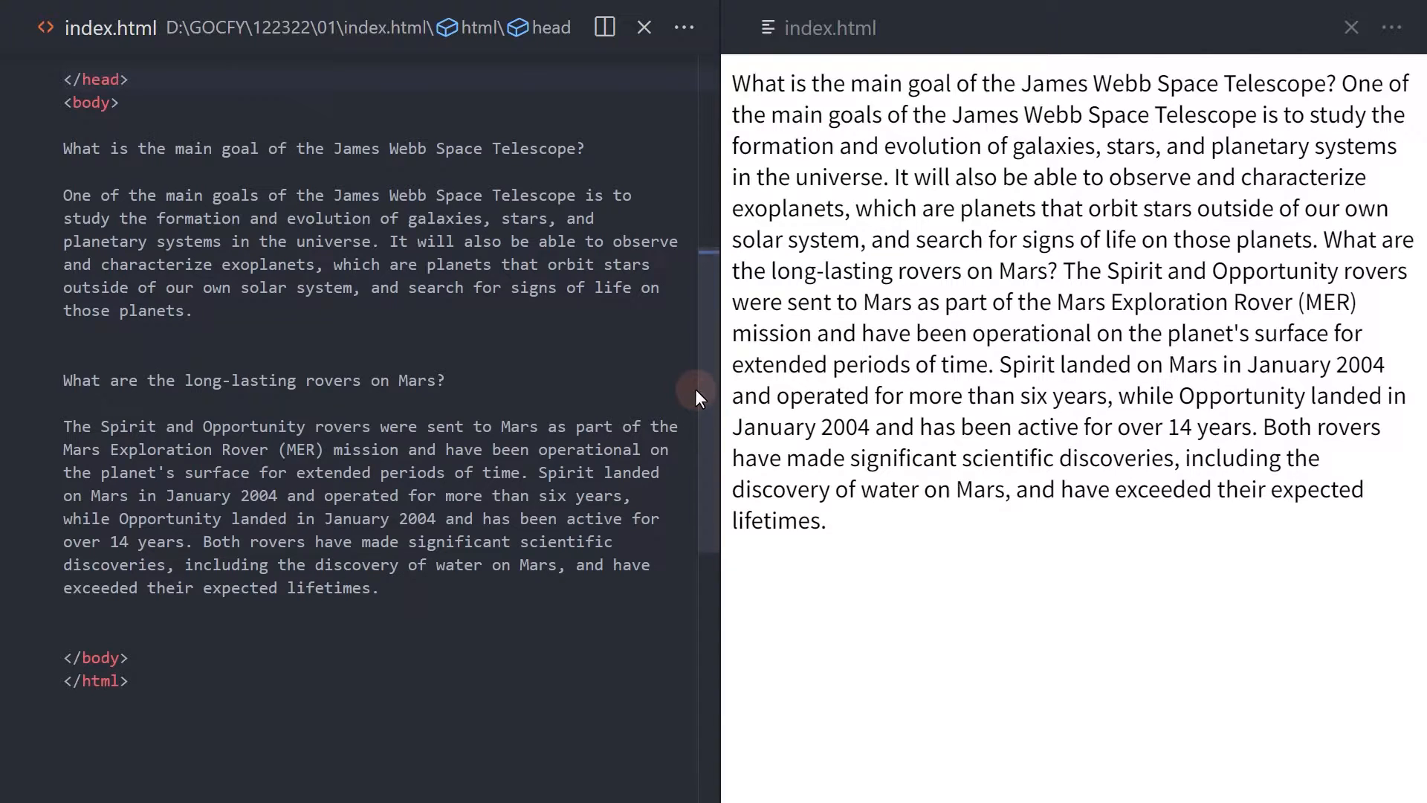
pyautogui.click(129, 79)
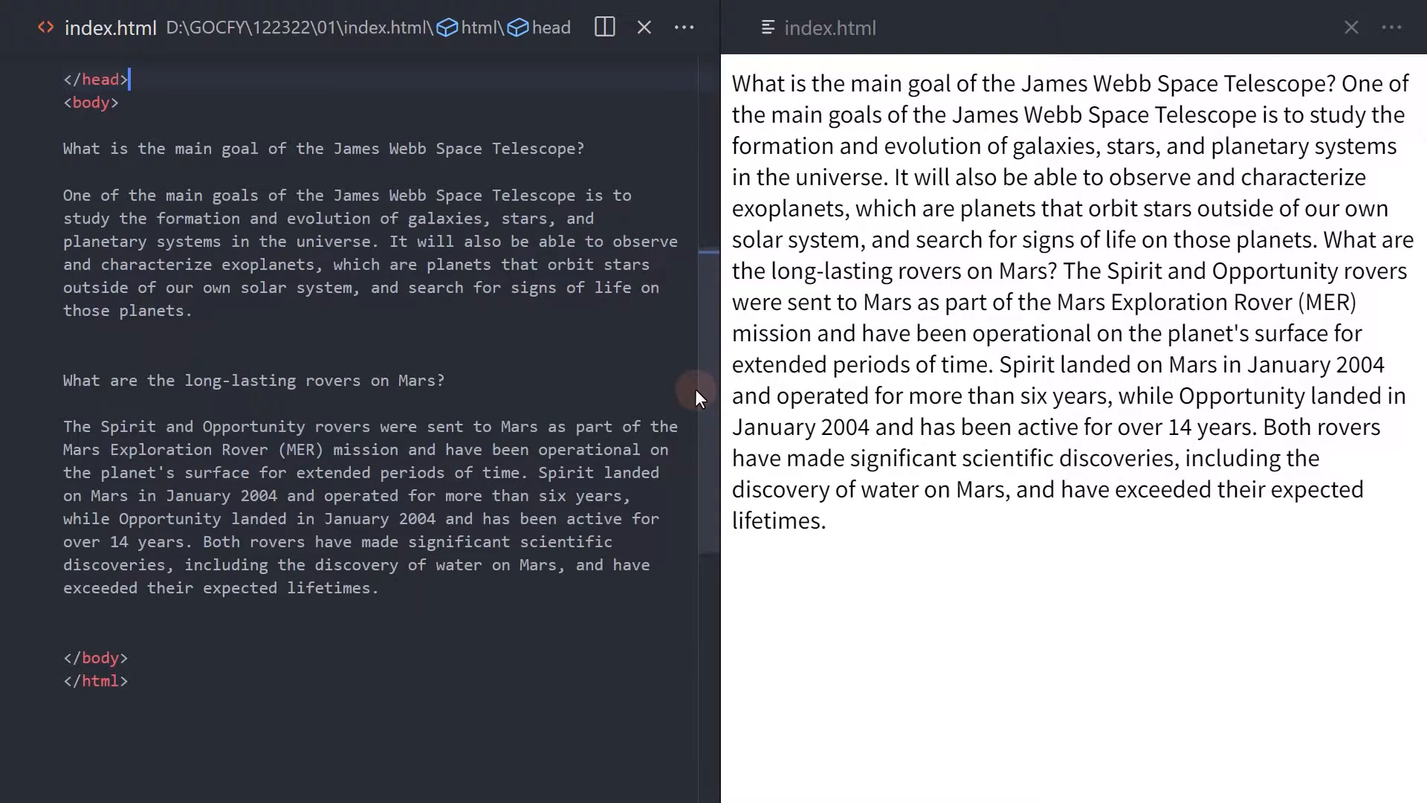
pyautogui.click(68, 124)
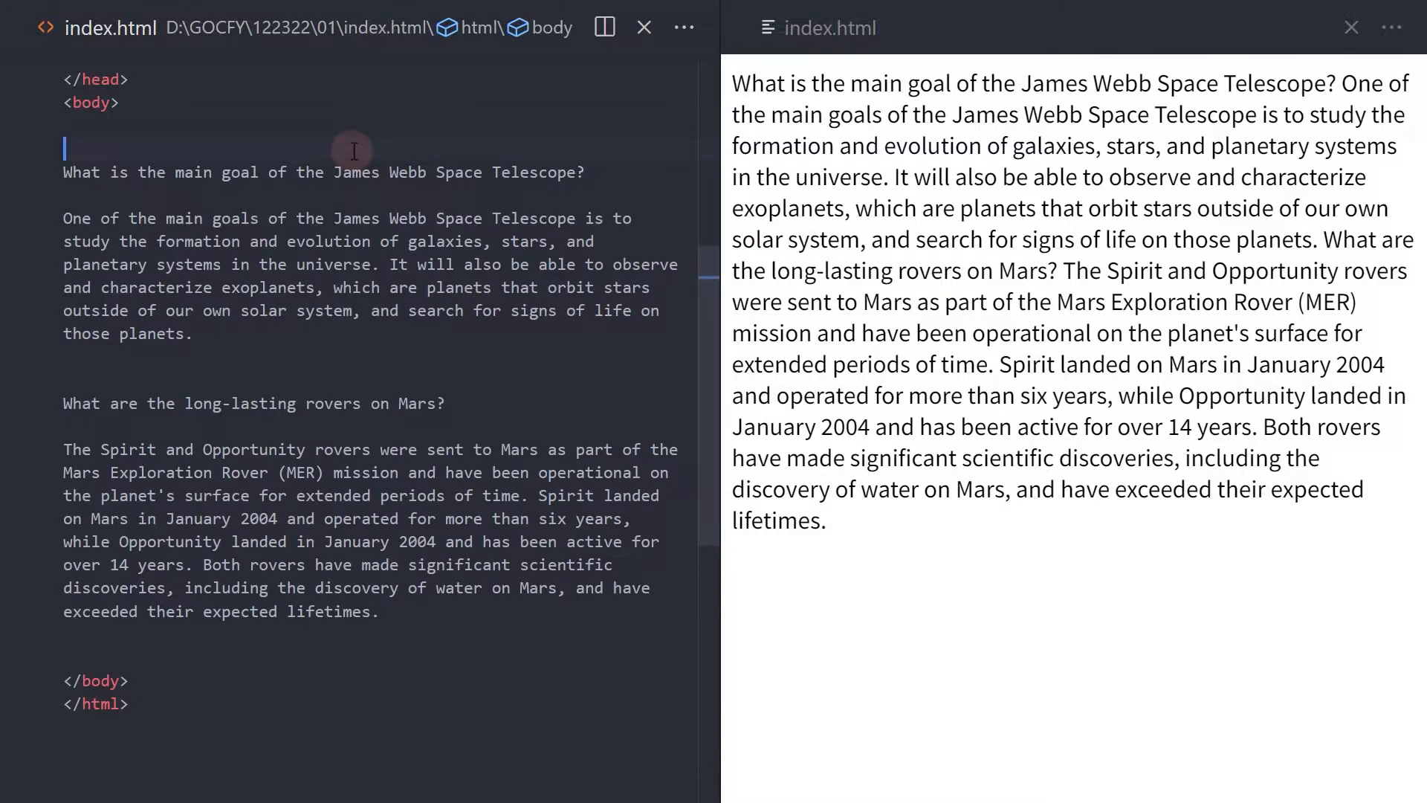
pyautogui.write('<div class="')
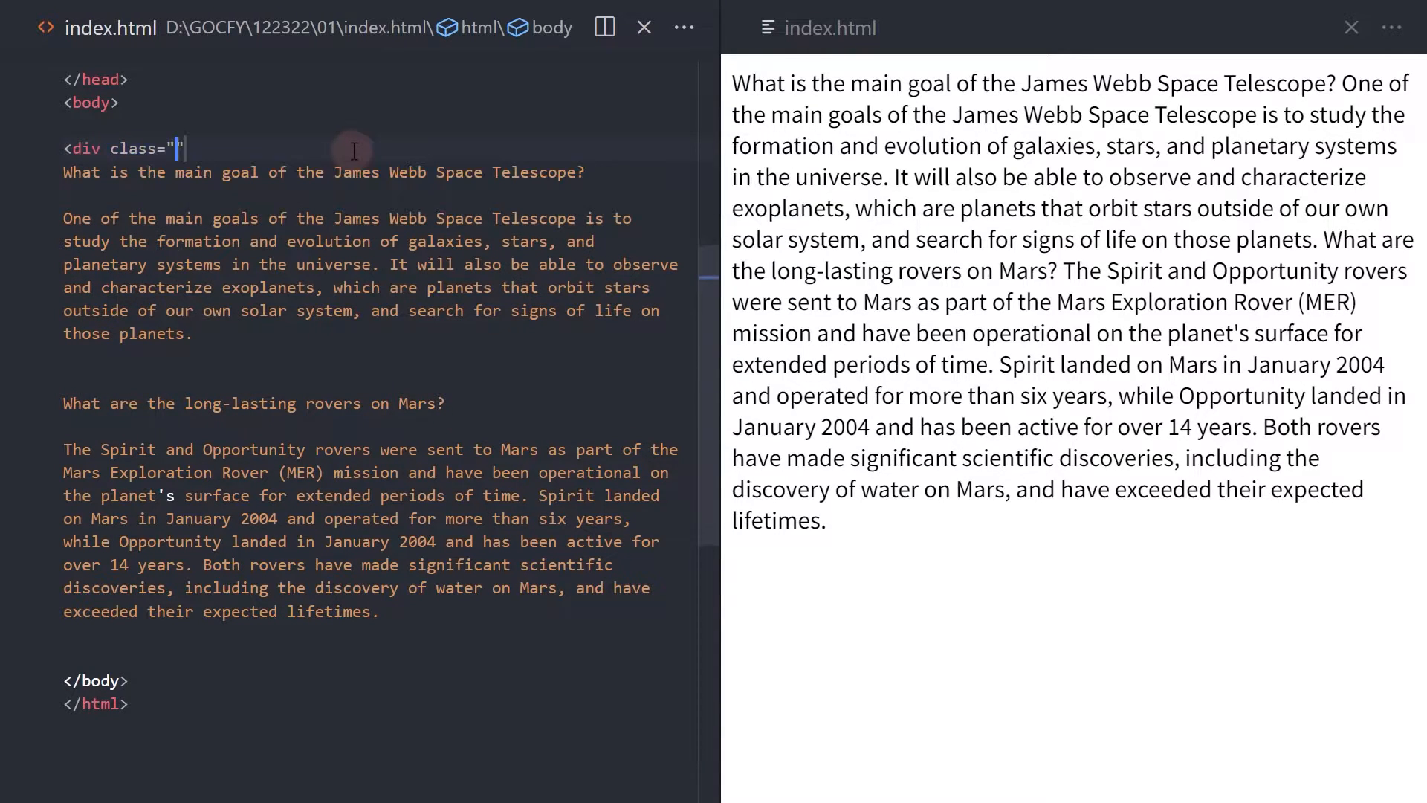
pyautogui.write('faq')
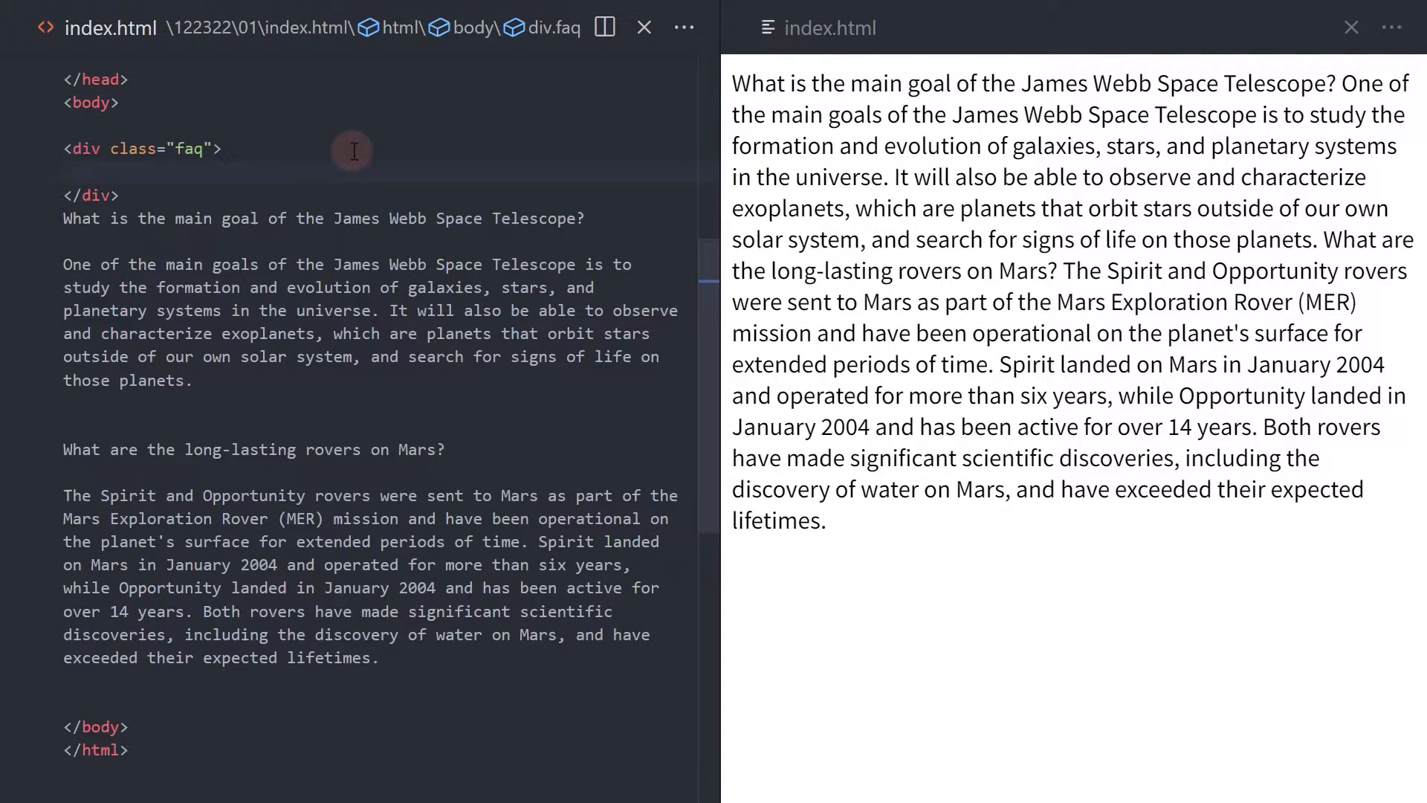
pyautogui.write('<')
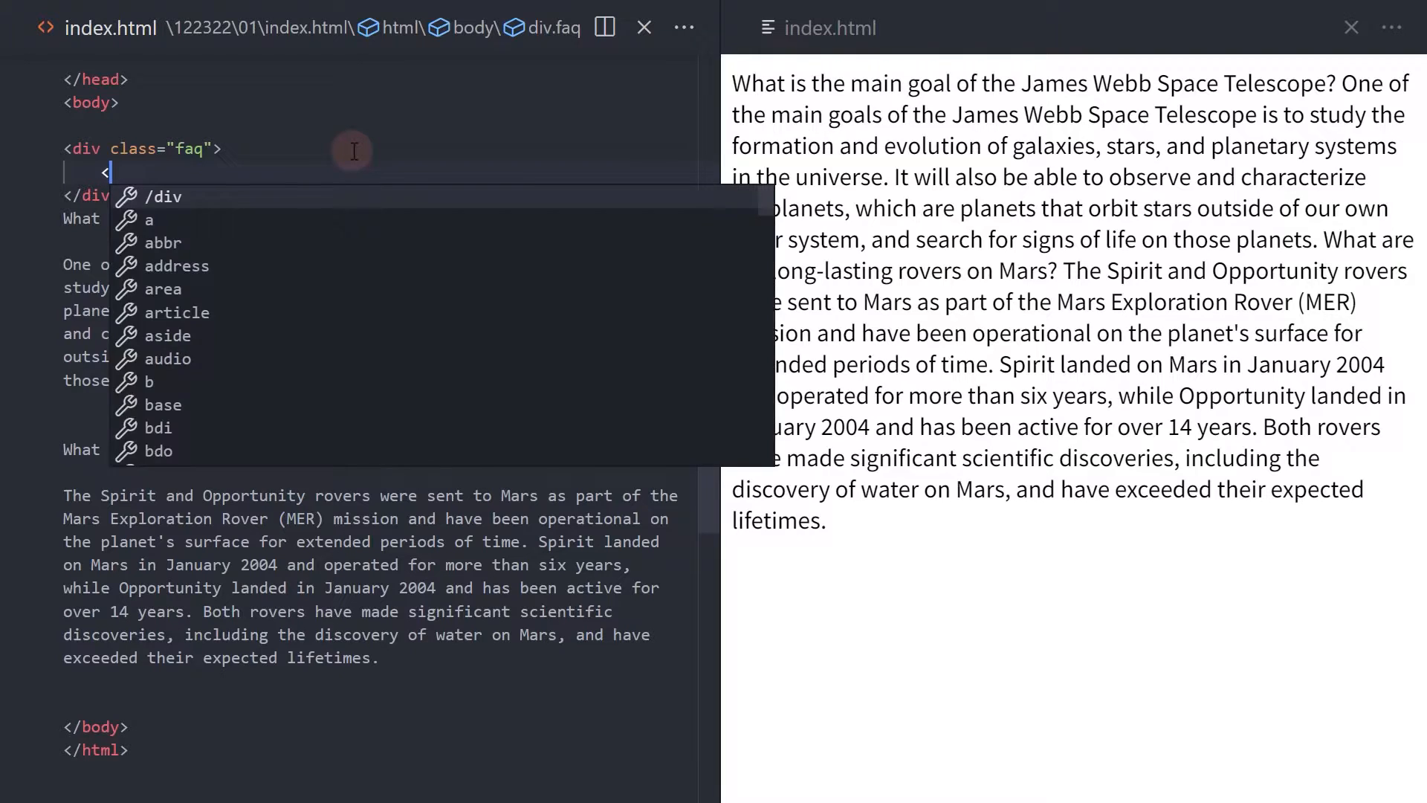
pyautogui.write('h2')
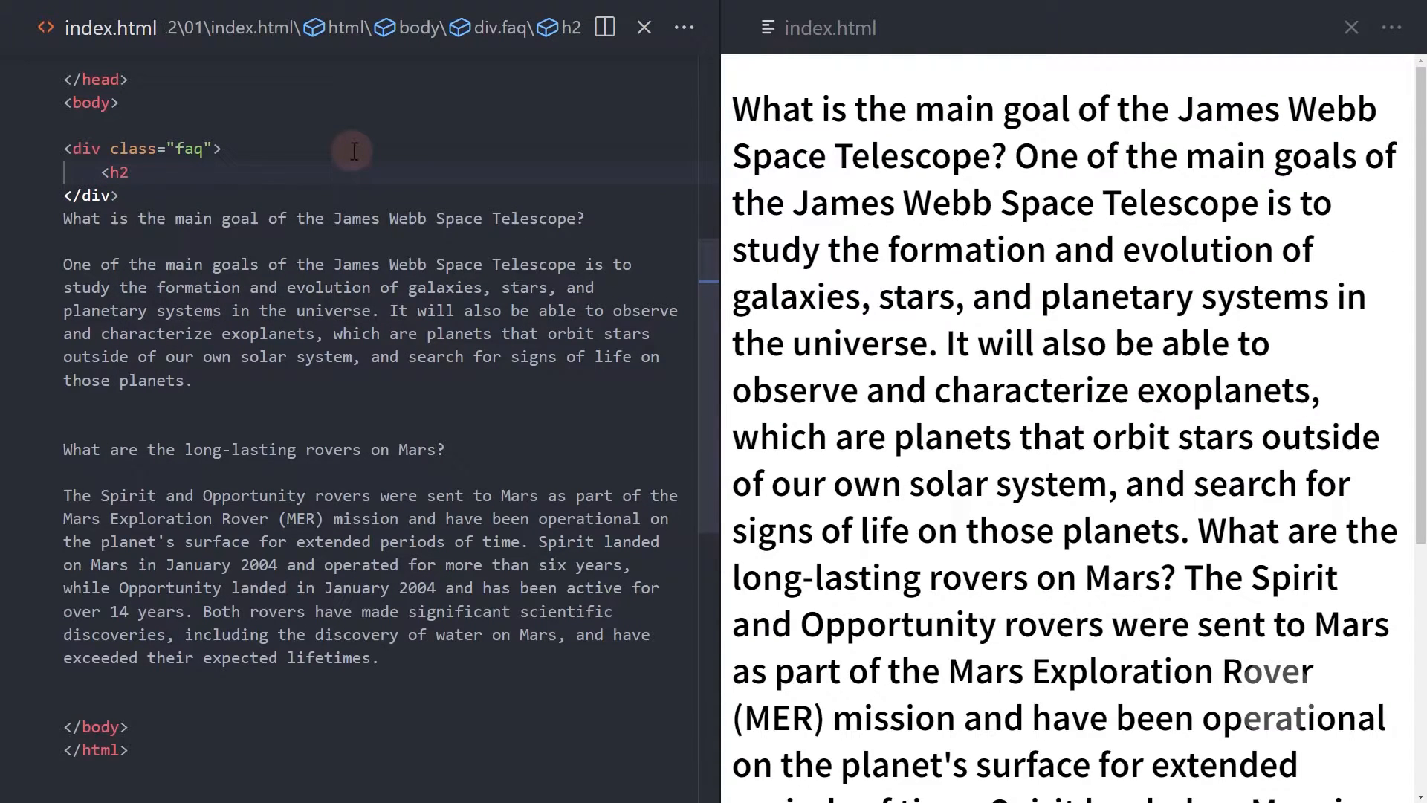
pyautogui.write('class="que"')
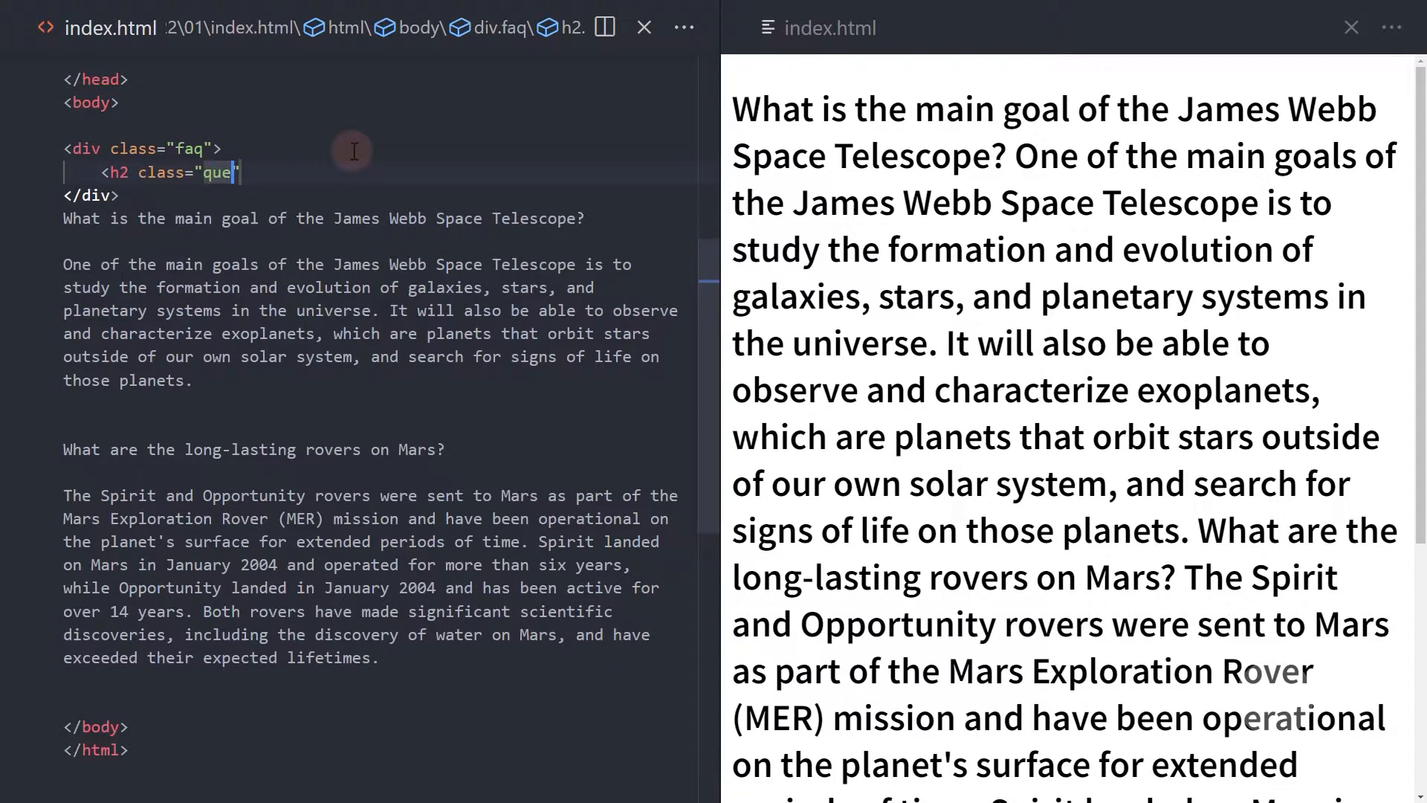
pyautogui.write('stion')
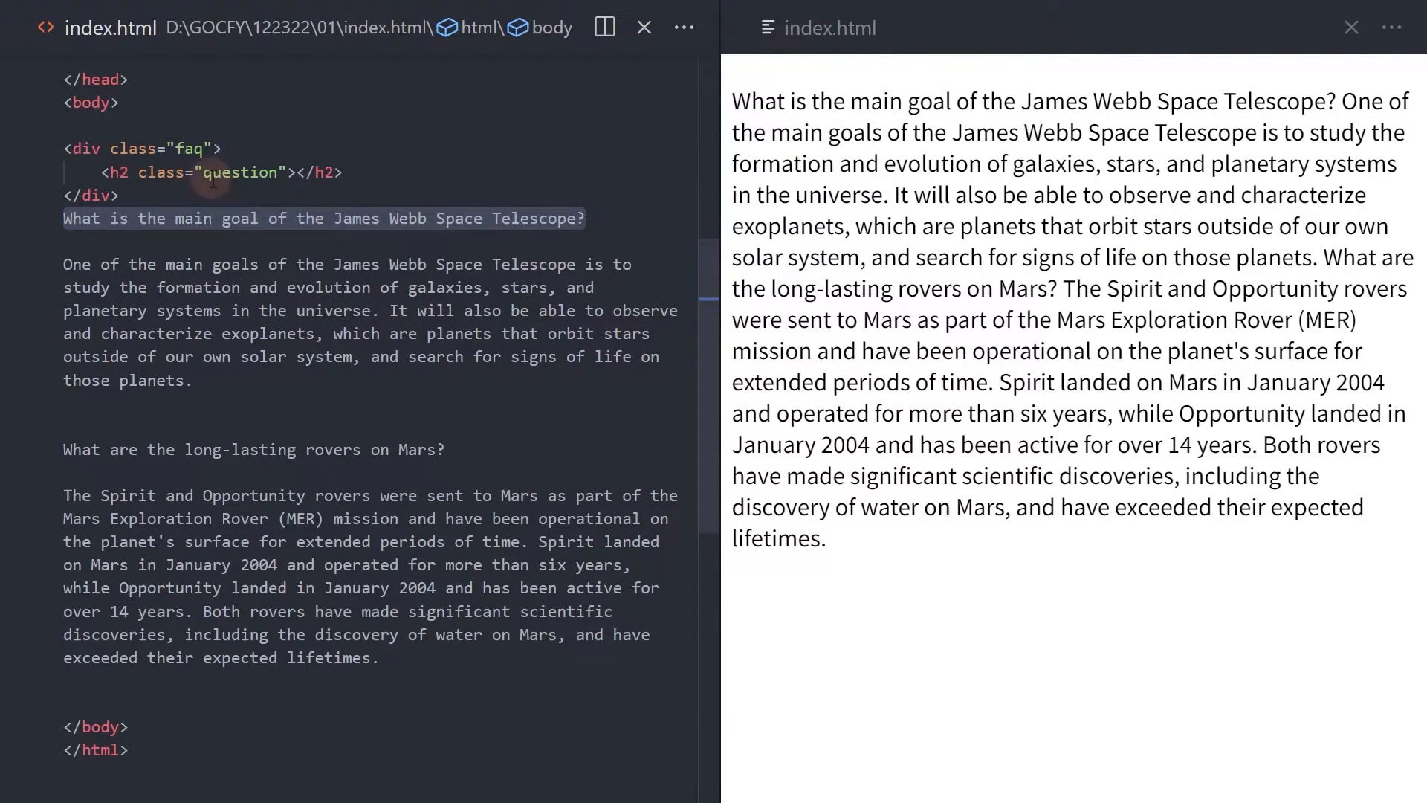
# Step: Put 'What is the main goal of the James Webb Space Telescope?' into the question heading
pyautogui.click(297, 171)
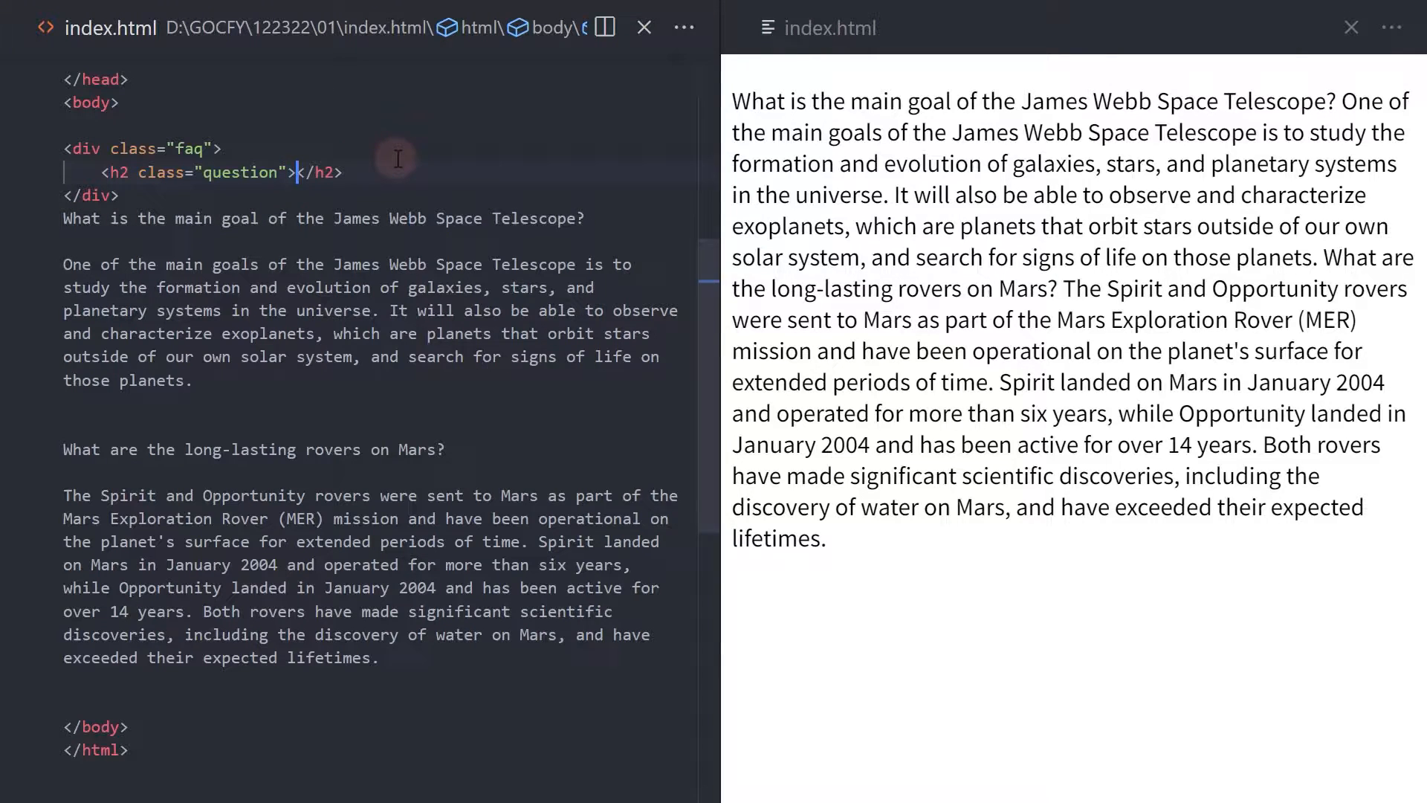
pyautogui.write('What is the main goal of the James Webb Space Telescope?')
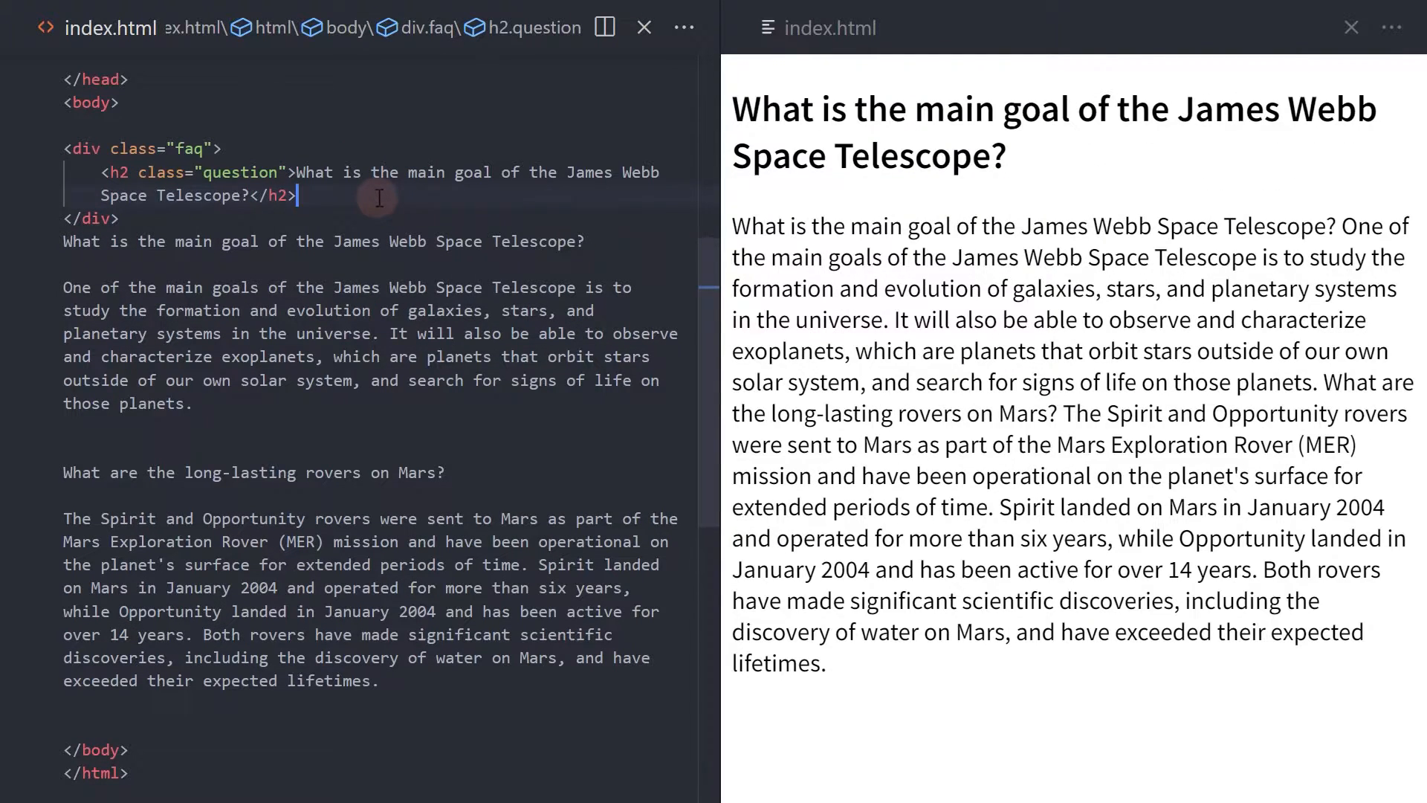
pyautogui.press('enter')
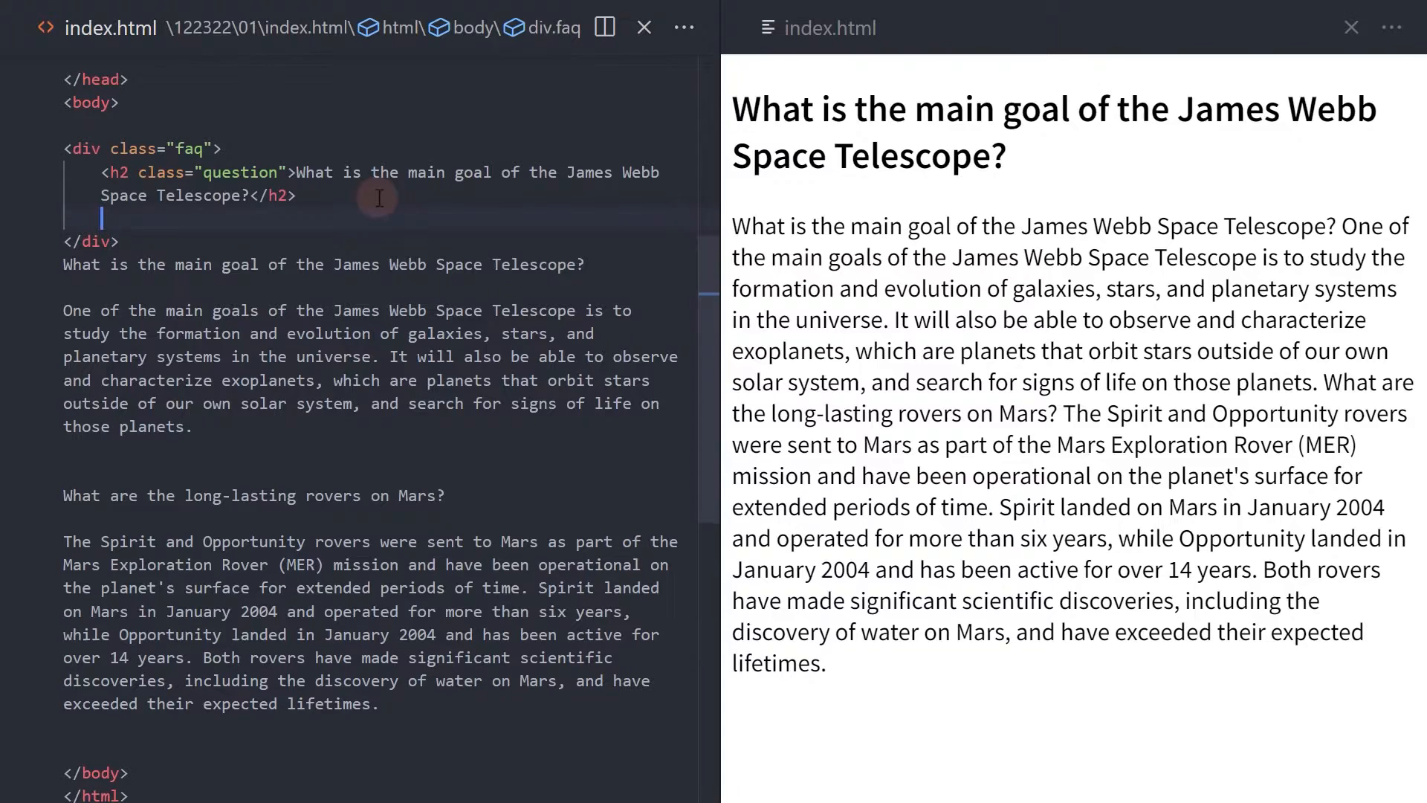
# Step: Wrap the first answer in a div with class answer and duplicate the faq block for Mars rovers
pyautogui.write('<div clas')
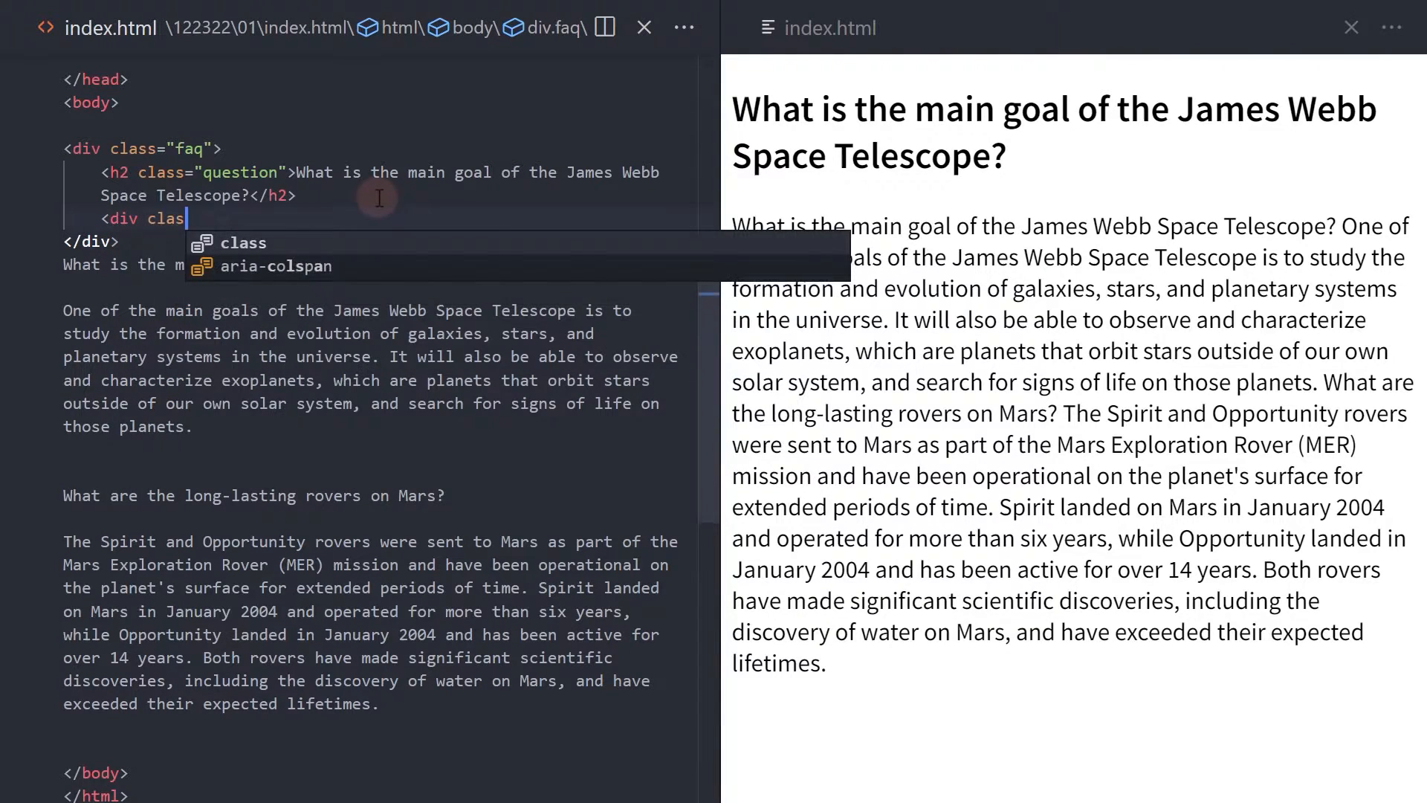
pyautogui.write('"ans')
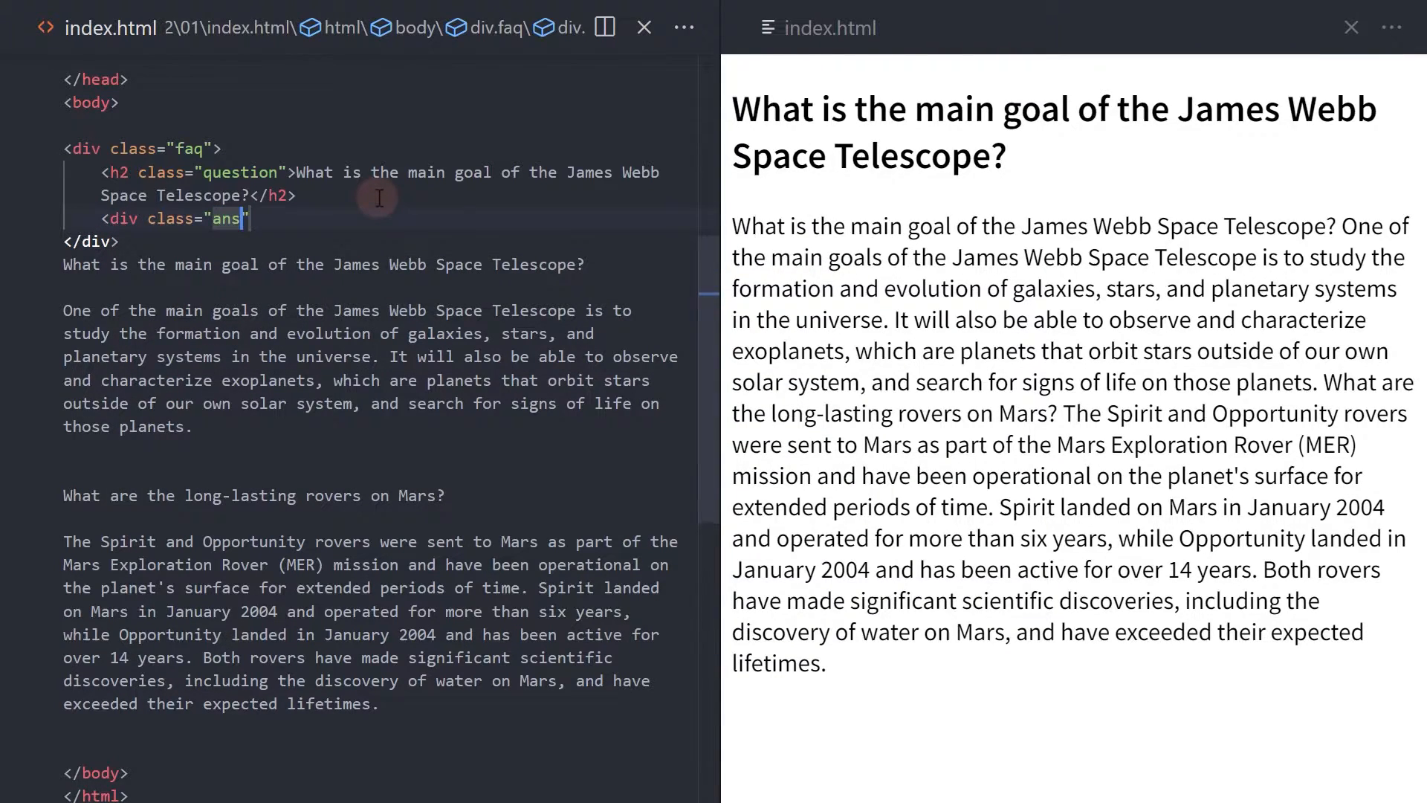
pyautogui.write('wer')
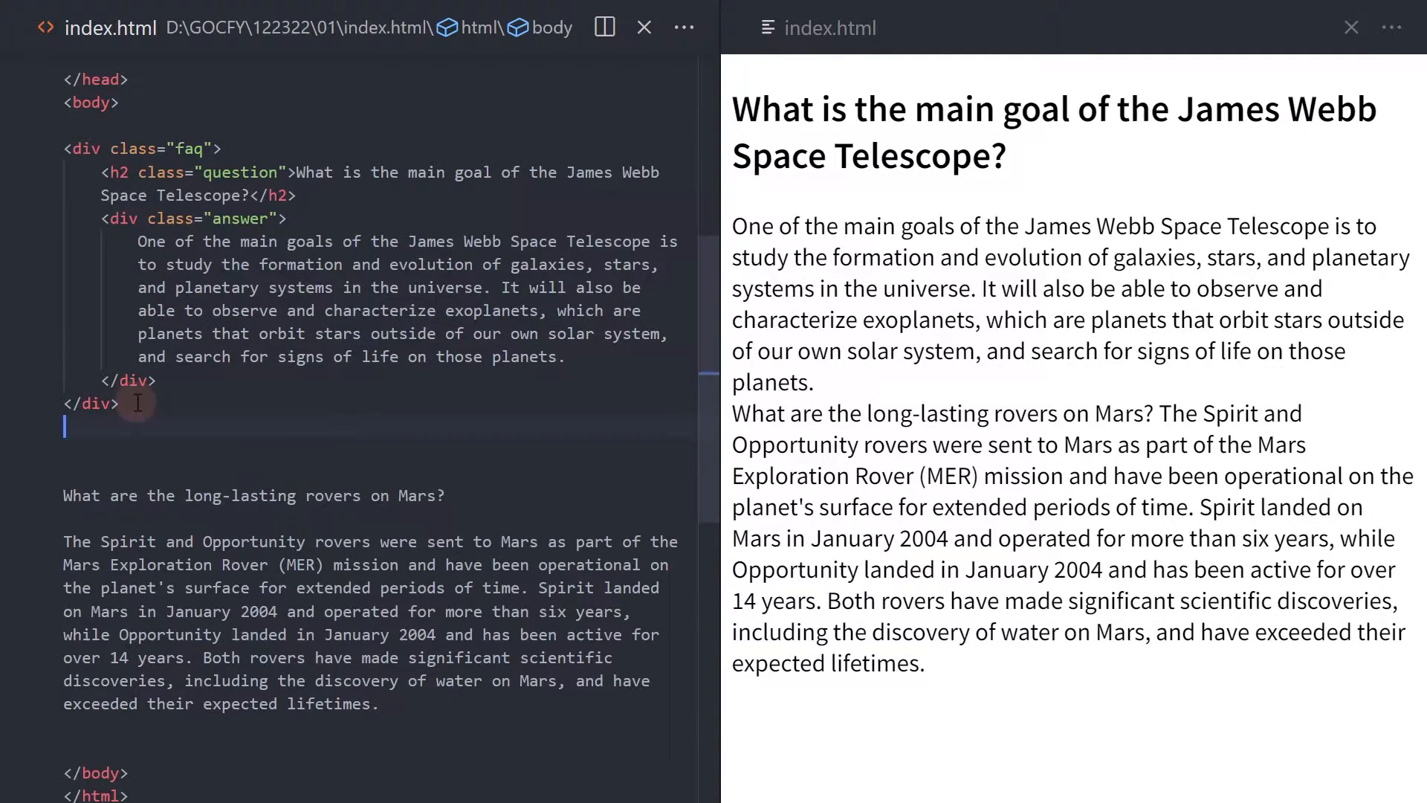
pyautogui.rightClick(135, 402)
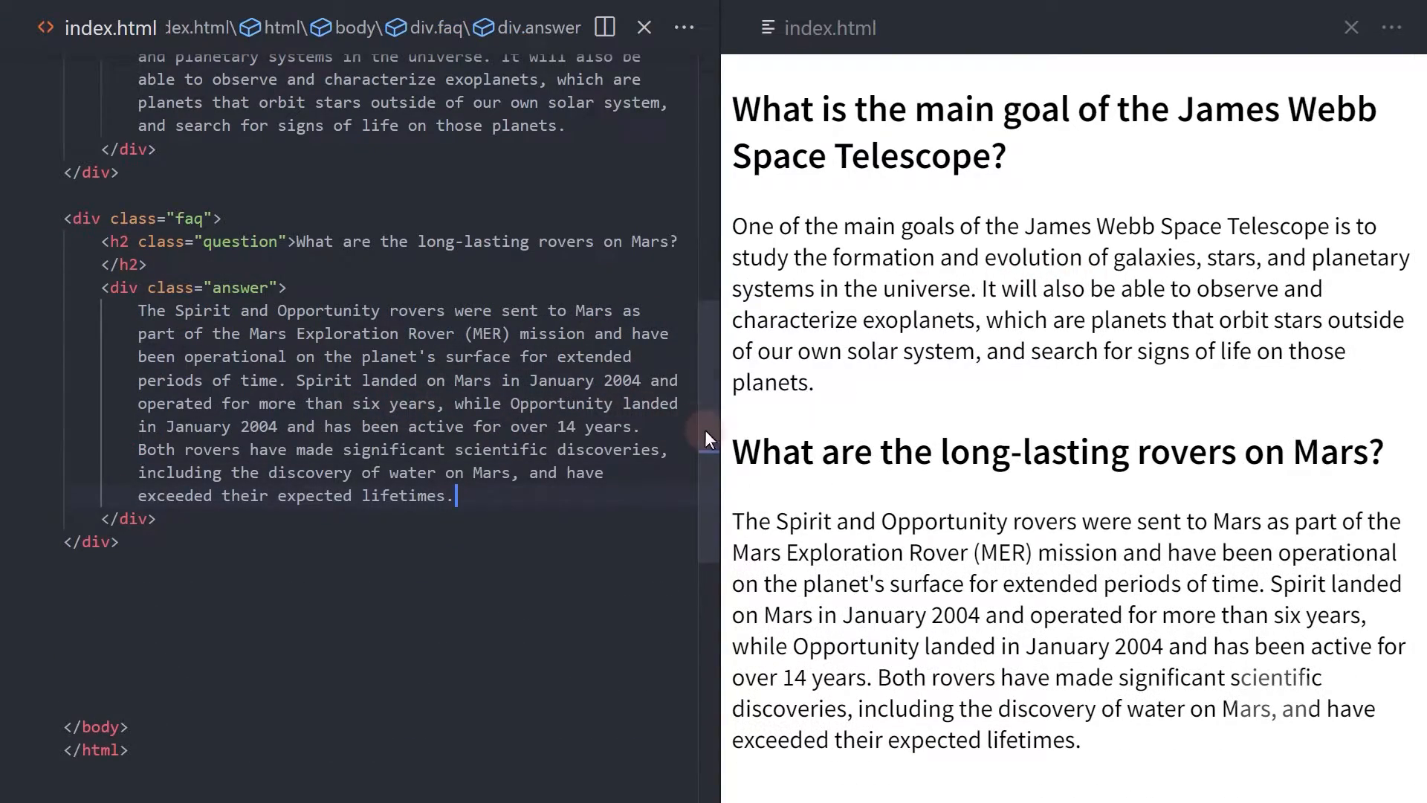
# Step: Add an h2 rule with margin: 5px 0 15px to the style block
pyautogui.scroll(3)
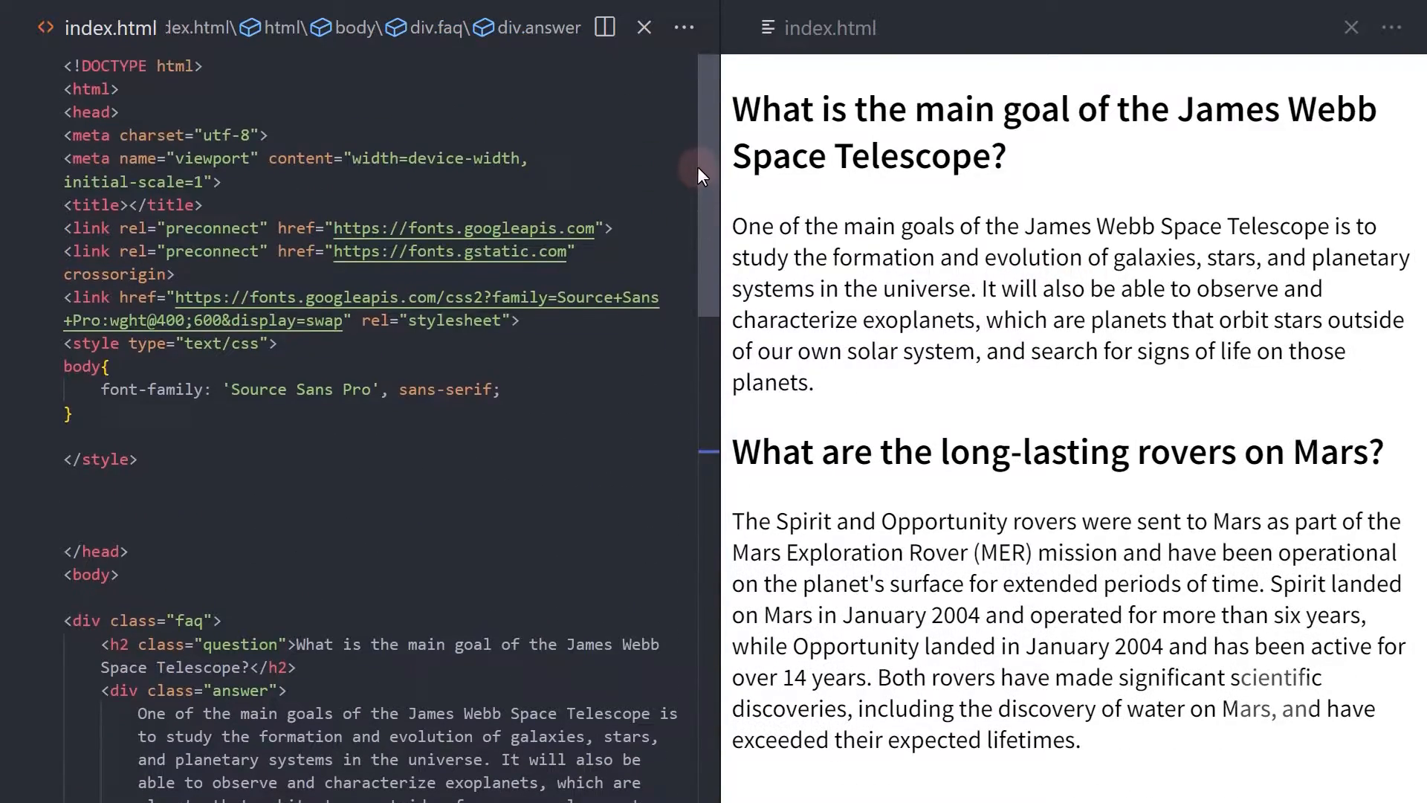
pyautogui.scroll(-3)
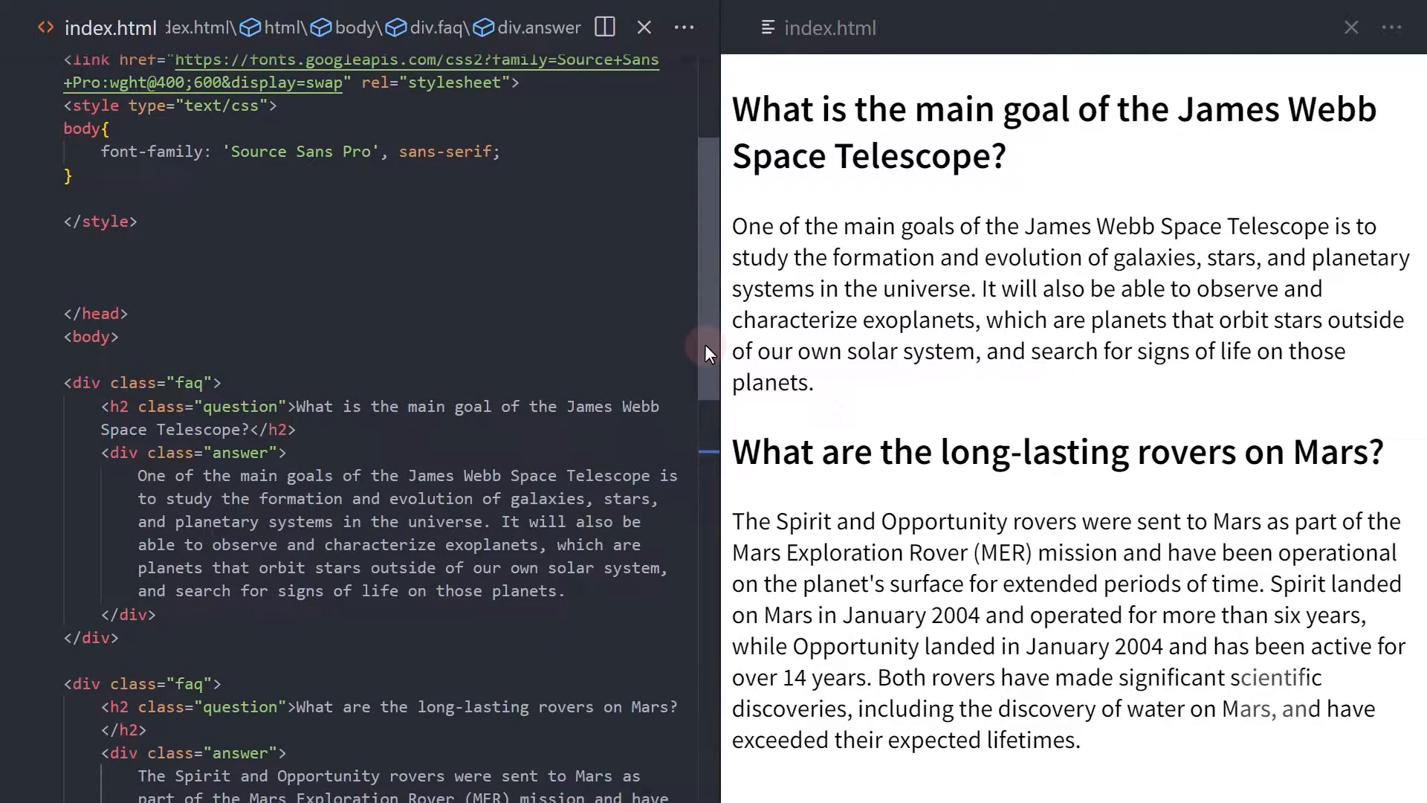
pyautogui.write('h2{')
pyautogui.write('margin:')
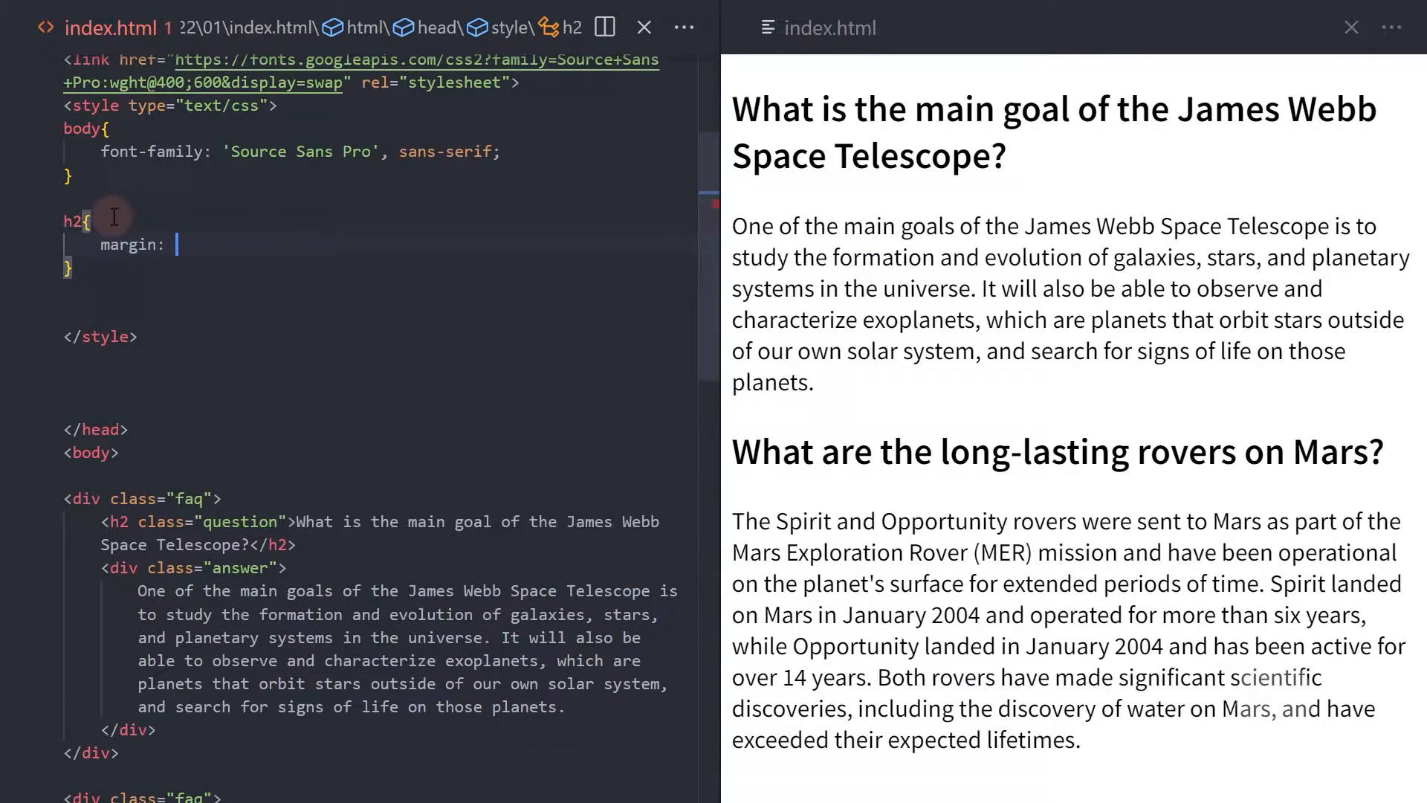
pyautogui.write('5px 0')
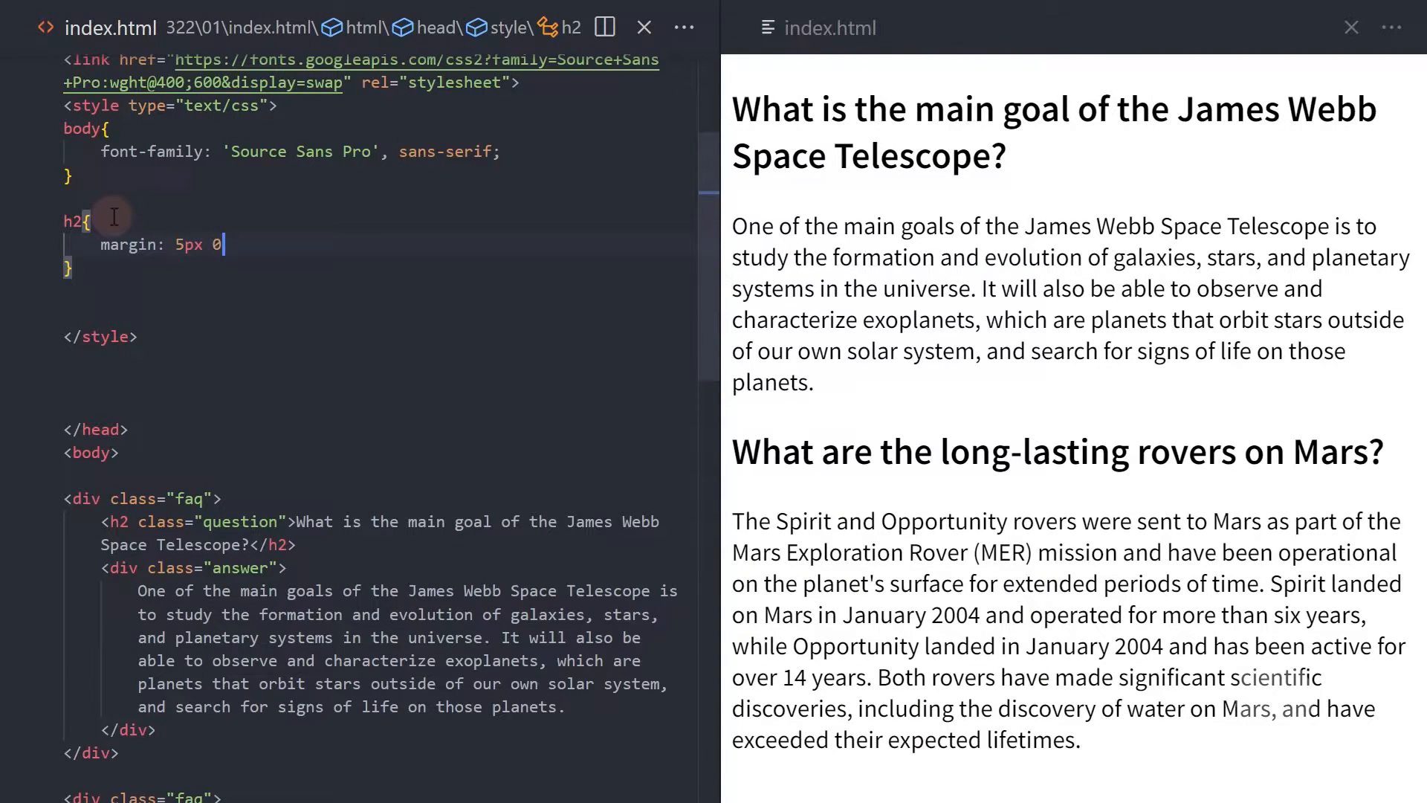
pyautogui.write('15')
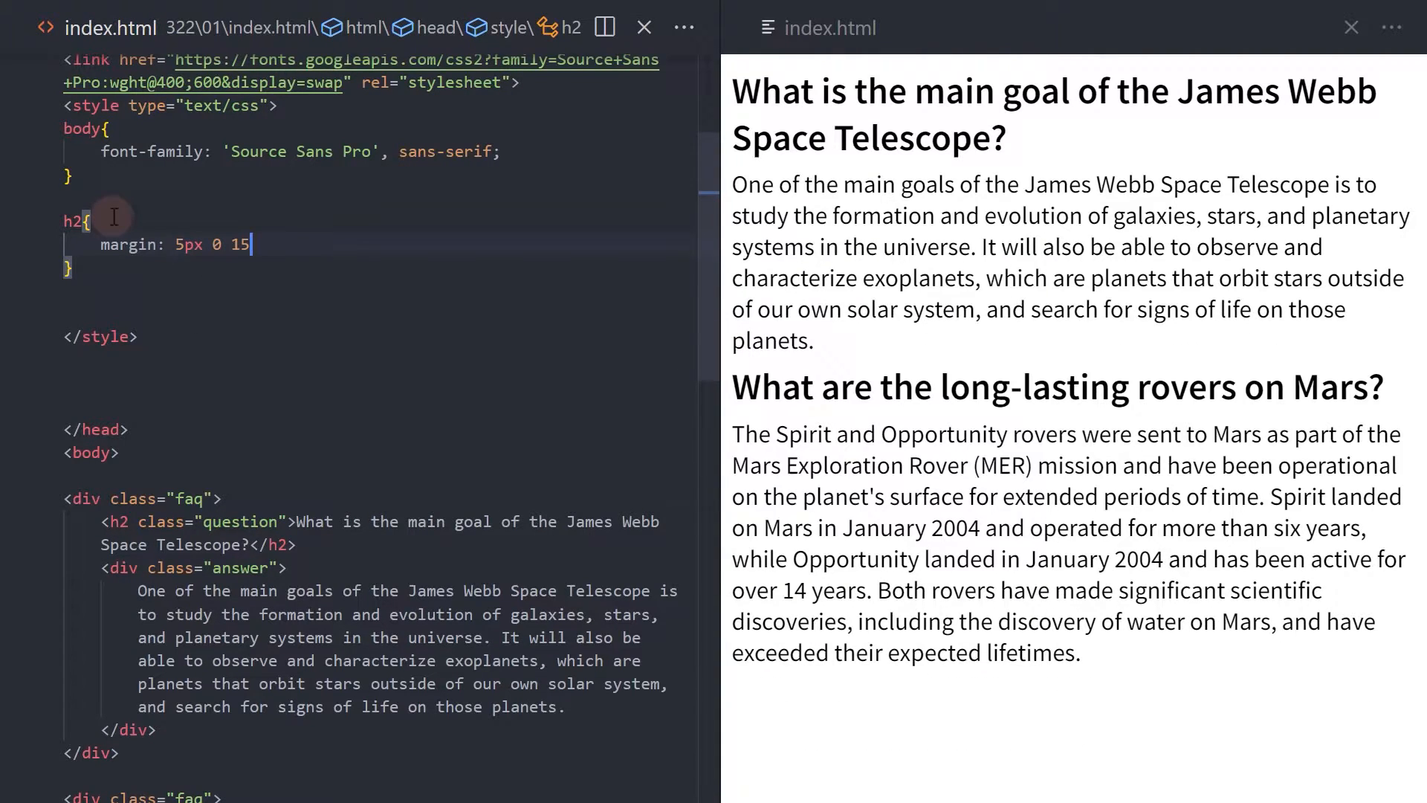
pyautogui.write('px;')
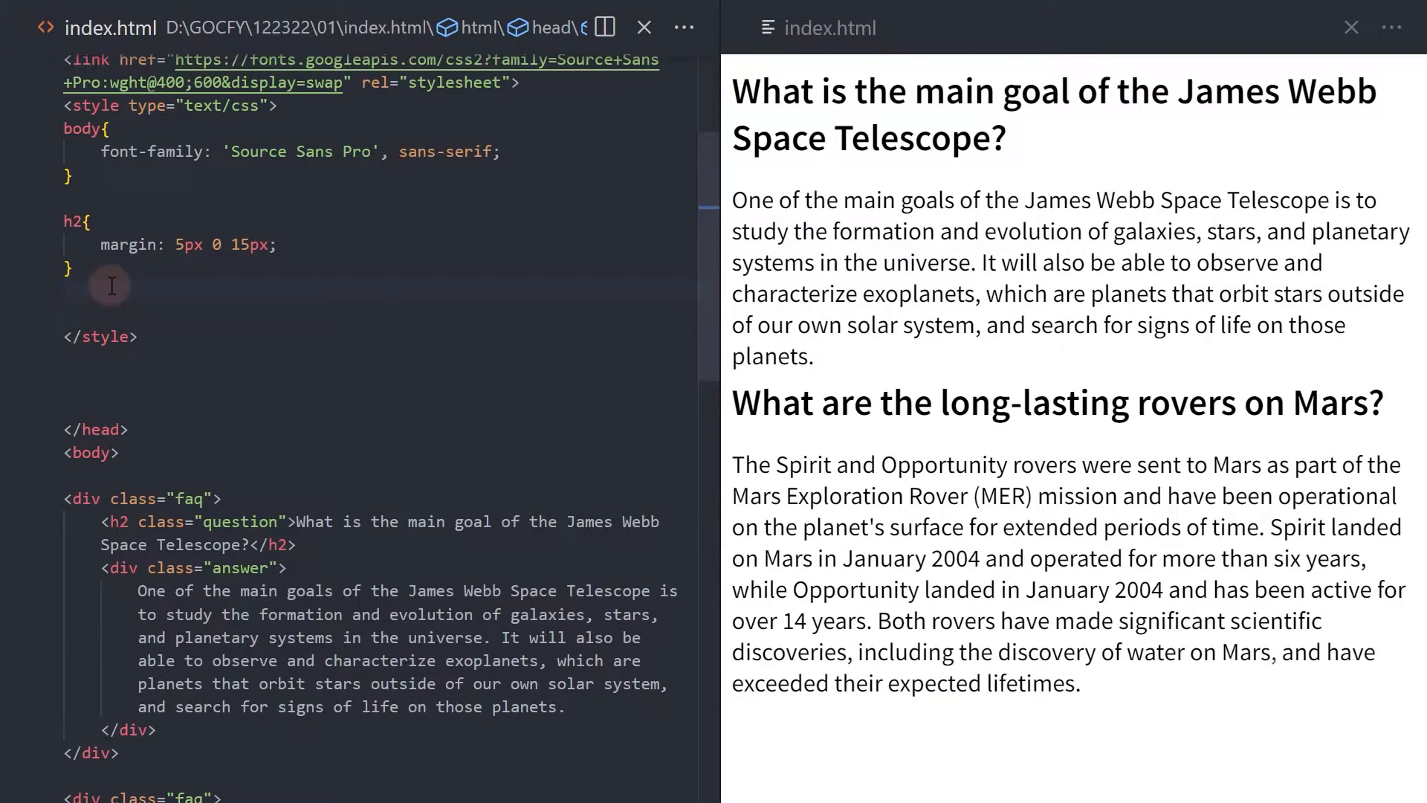
# Step: Add a .faq cursor rule and a .faq .answer rule starting with max-height: 0
pyautogui.write('.faq{')
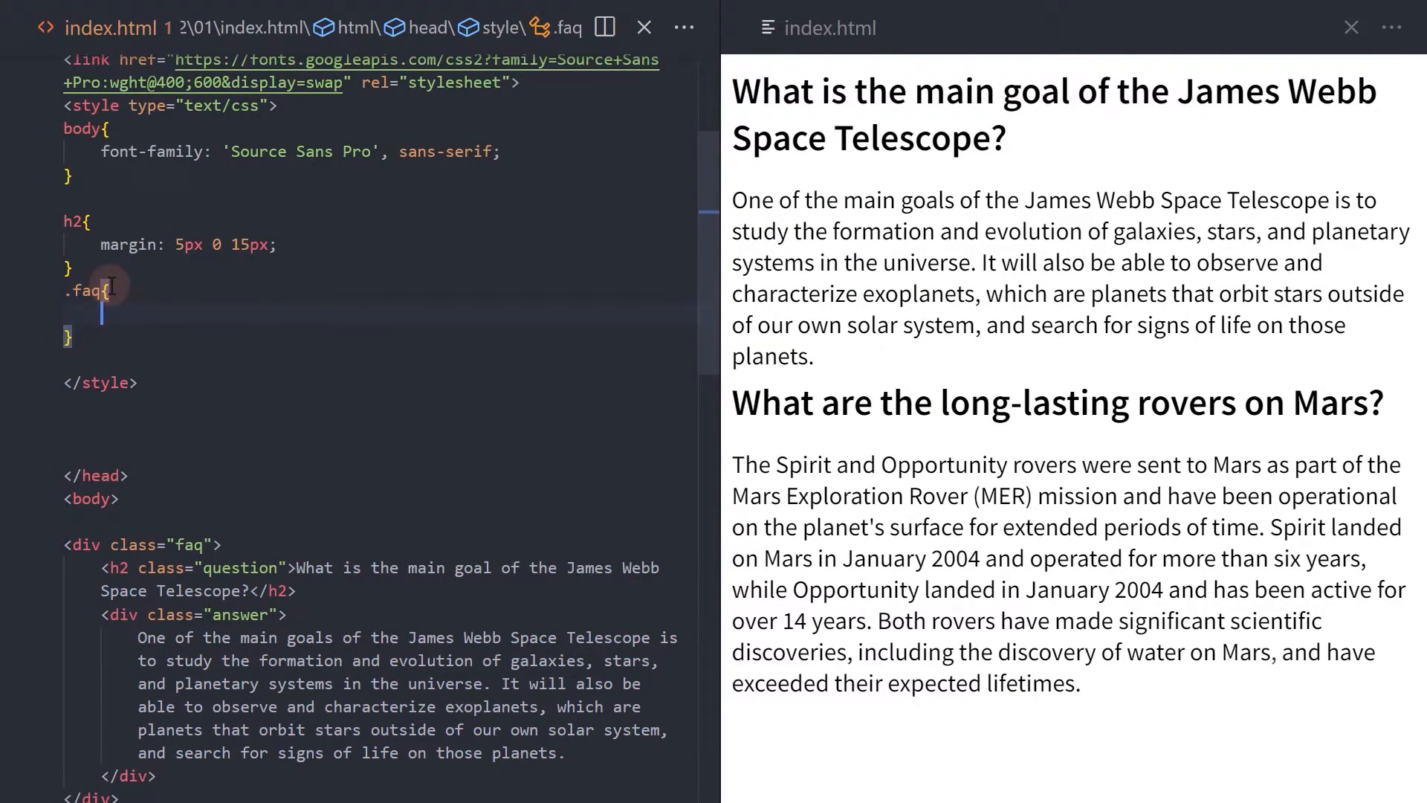
pyautogui.write('cursor:pointer')
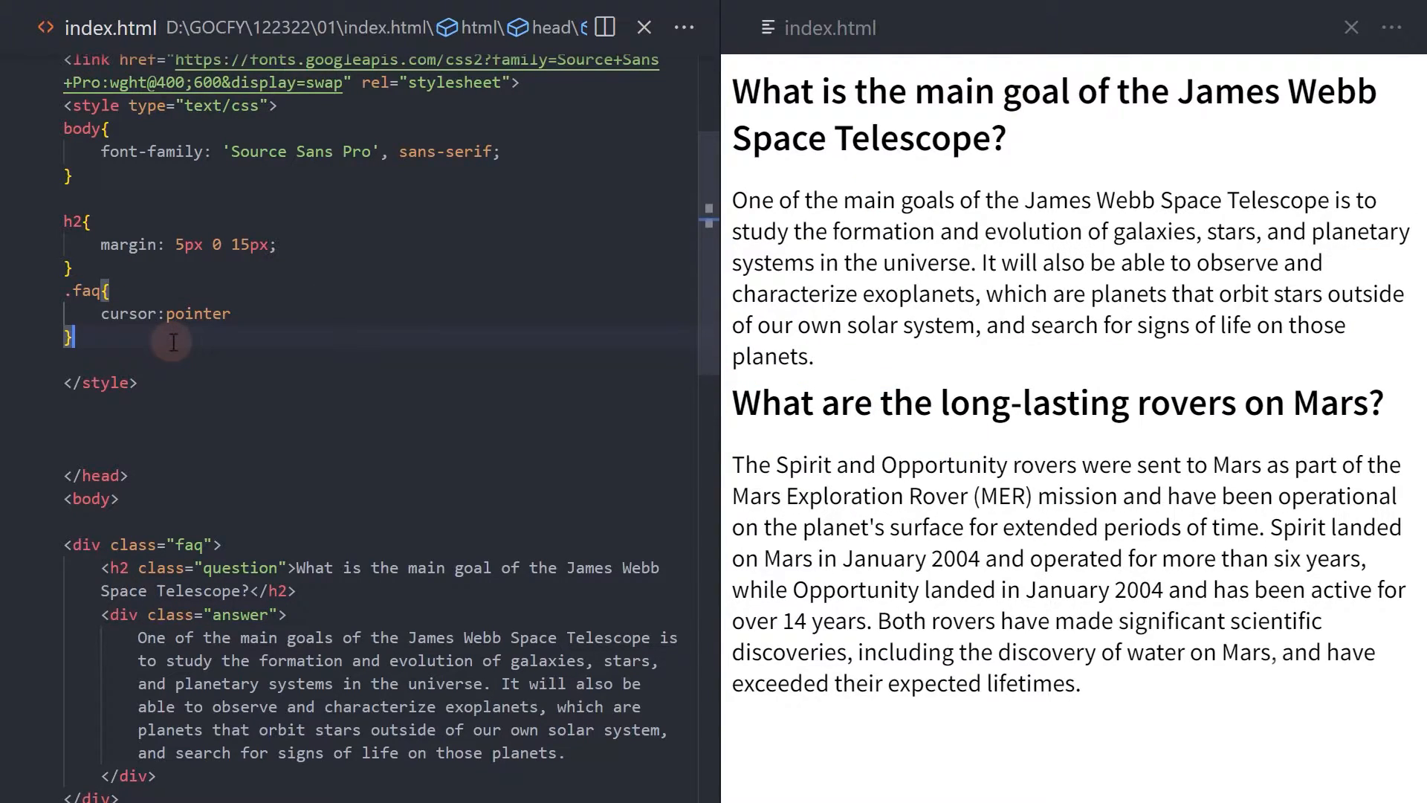
pyautogui.write('.faq')
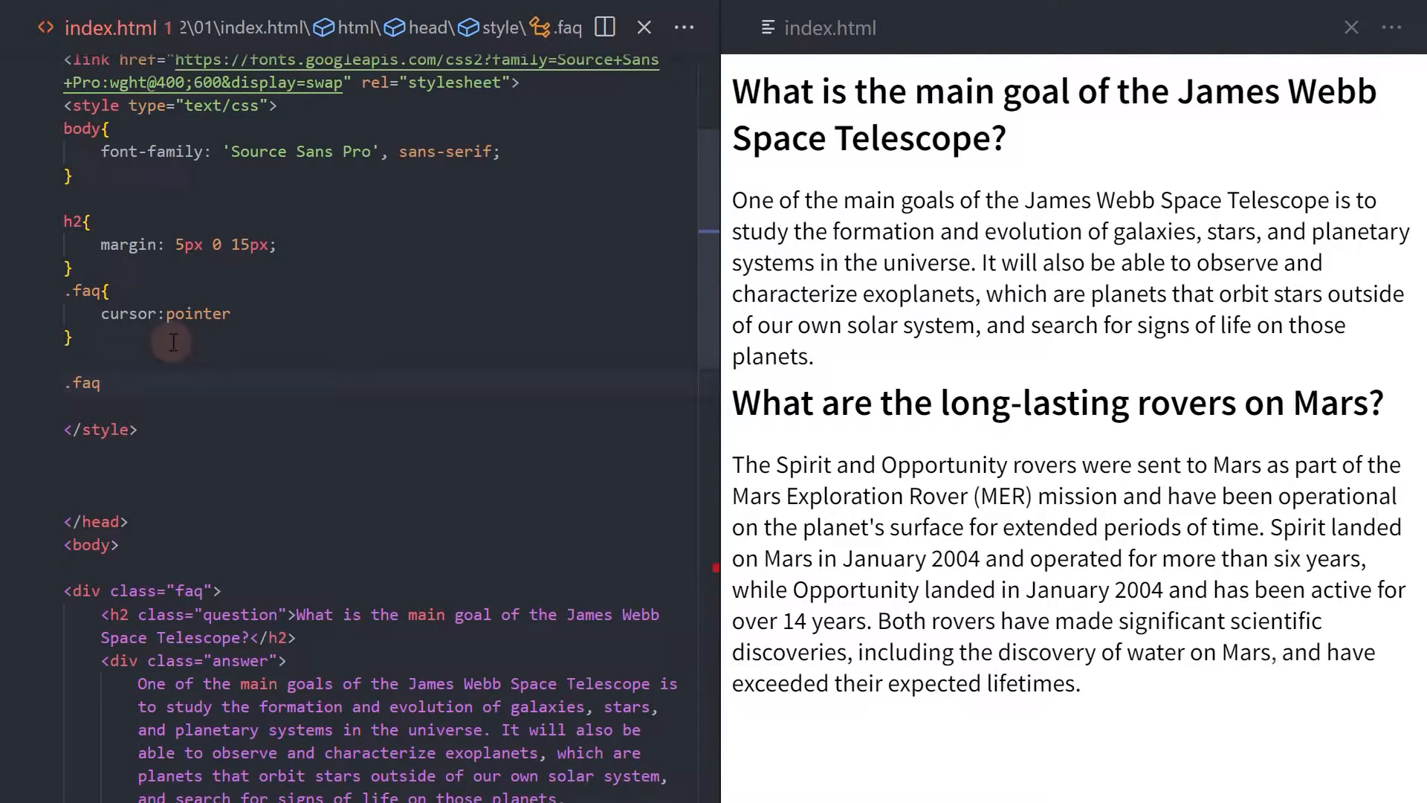
pyautogui.write('.answer{')
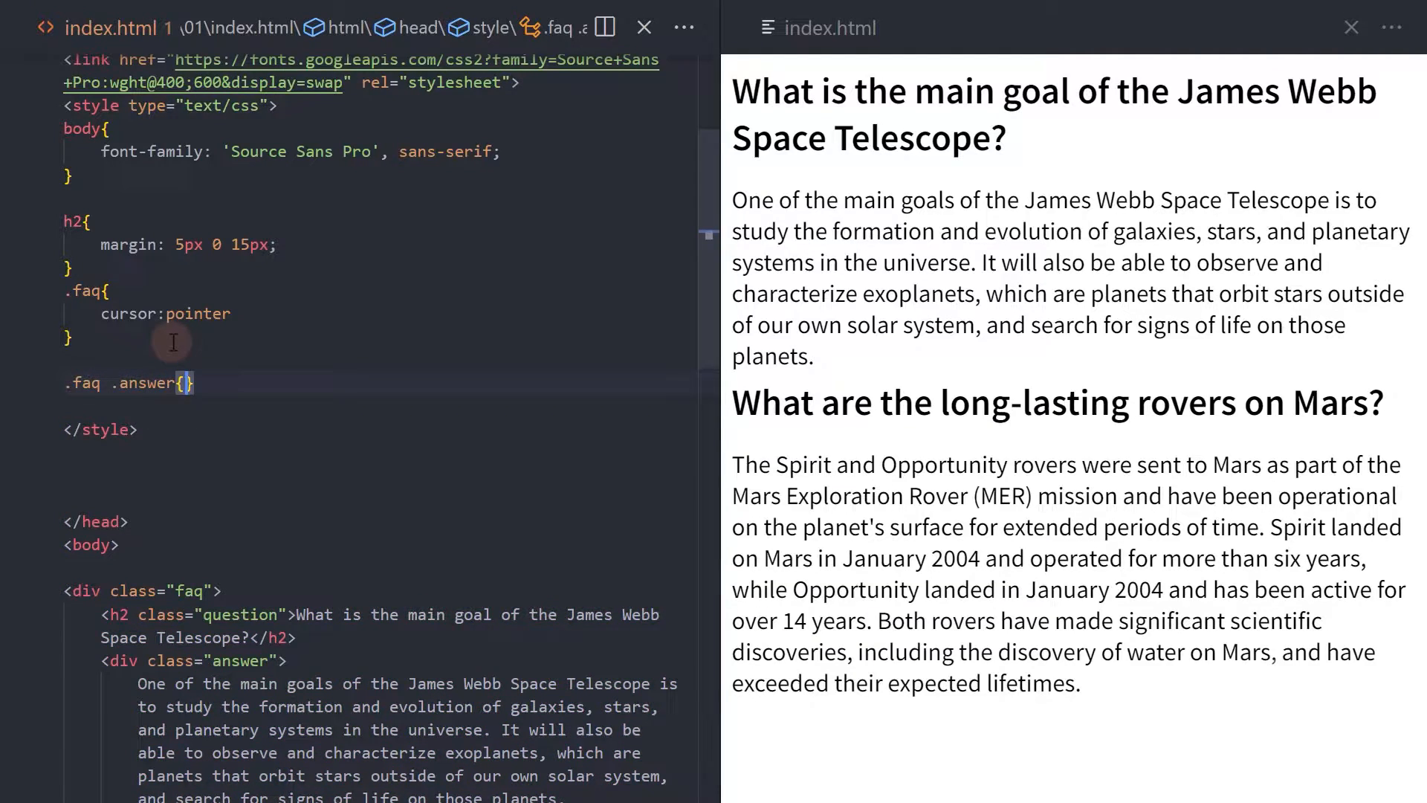
pyautogui.write('max-height: 0')
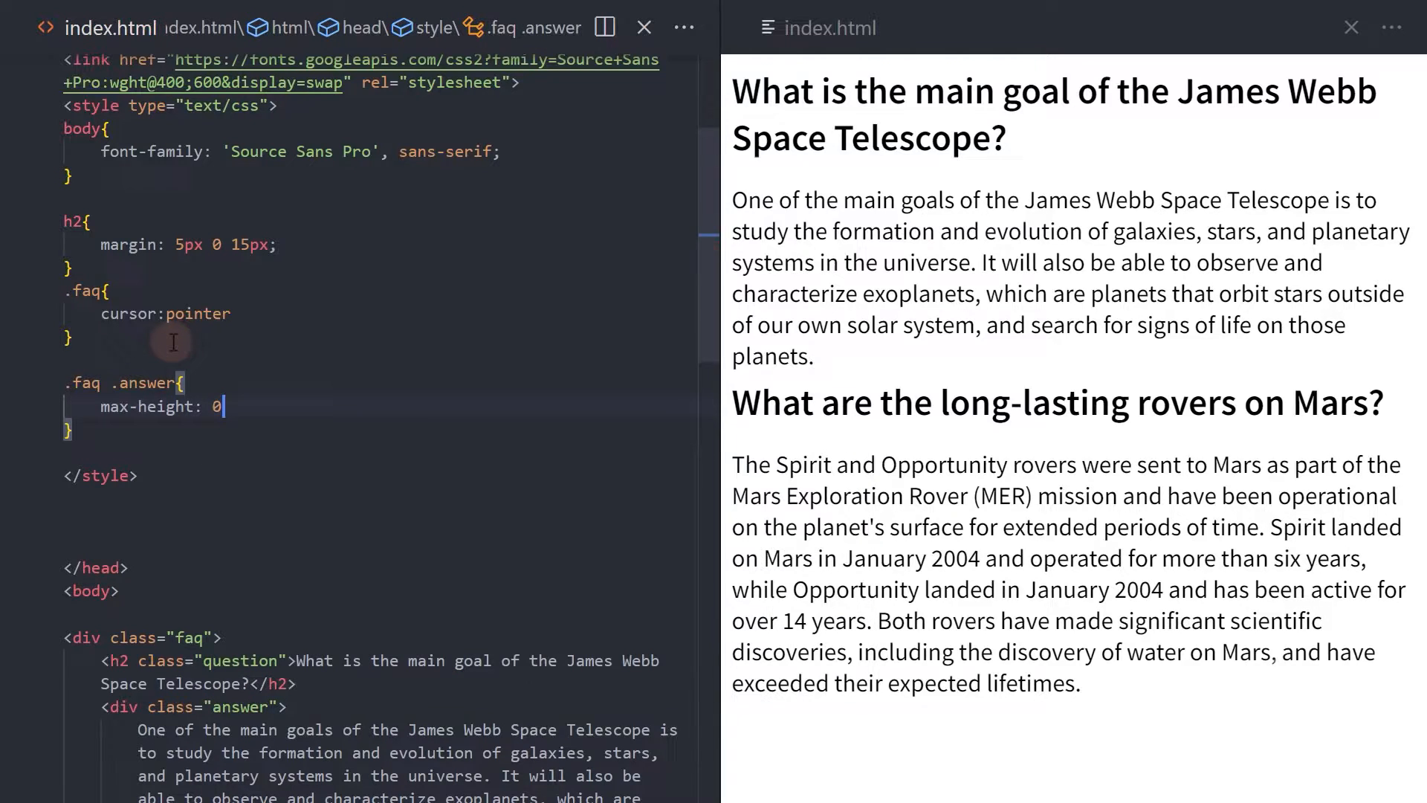
pyautogui.write(';')
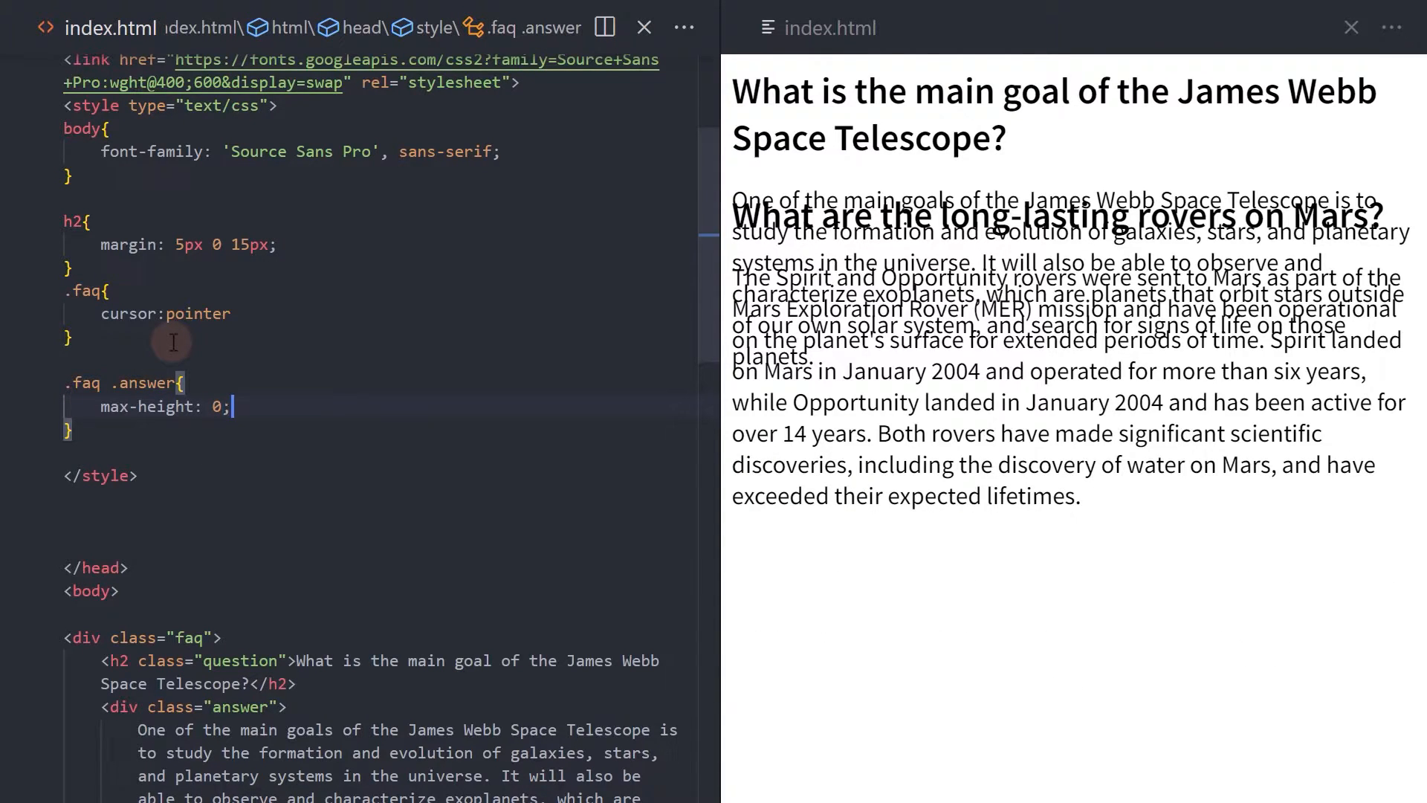
# Step: Give answers overflow hidden and background #ffece8, and copy max-height and overflow into a .faq:hover rule
pyautogui.write('overflow: hidden;')
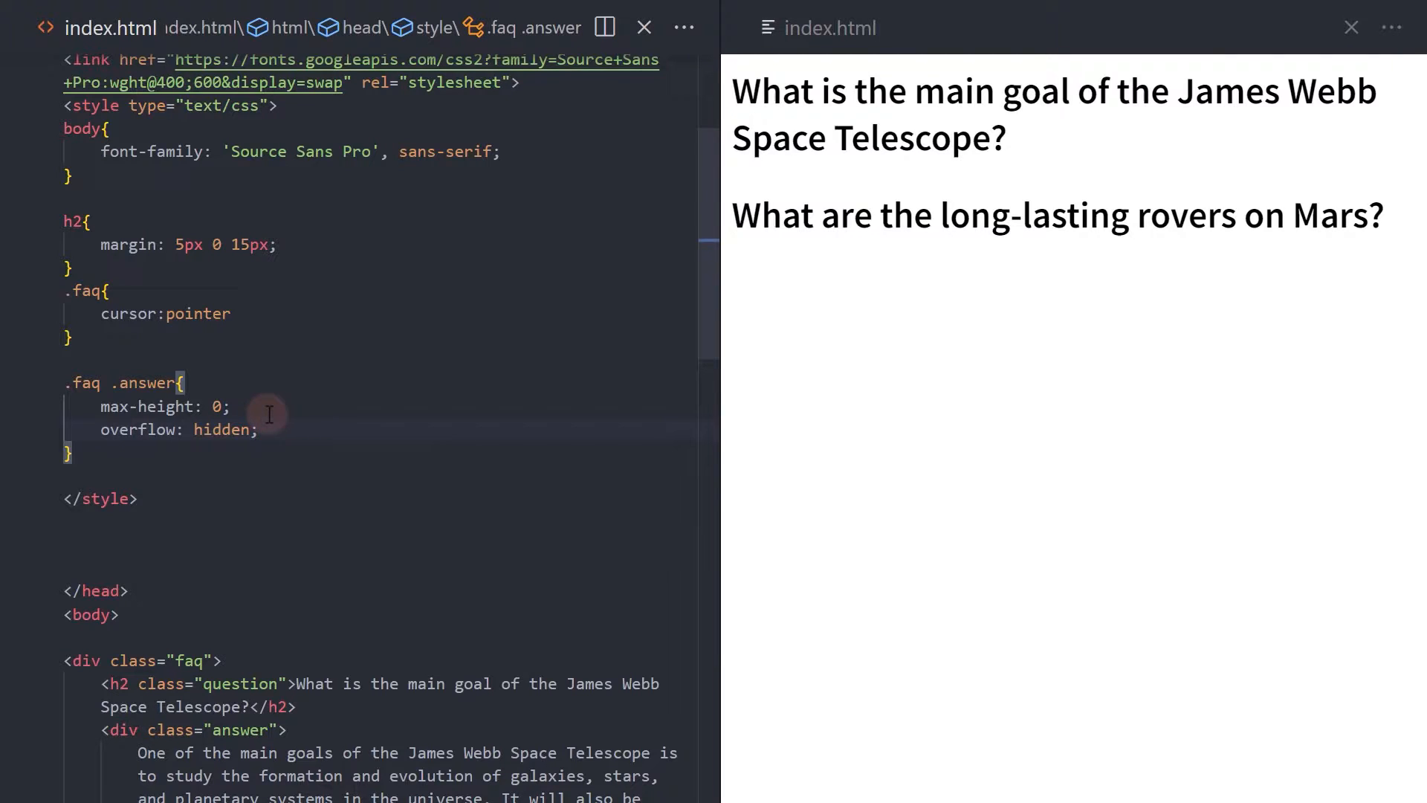
pyautogui.write('background: #ffec')
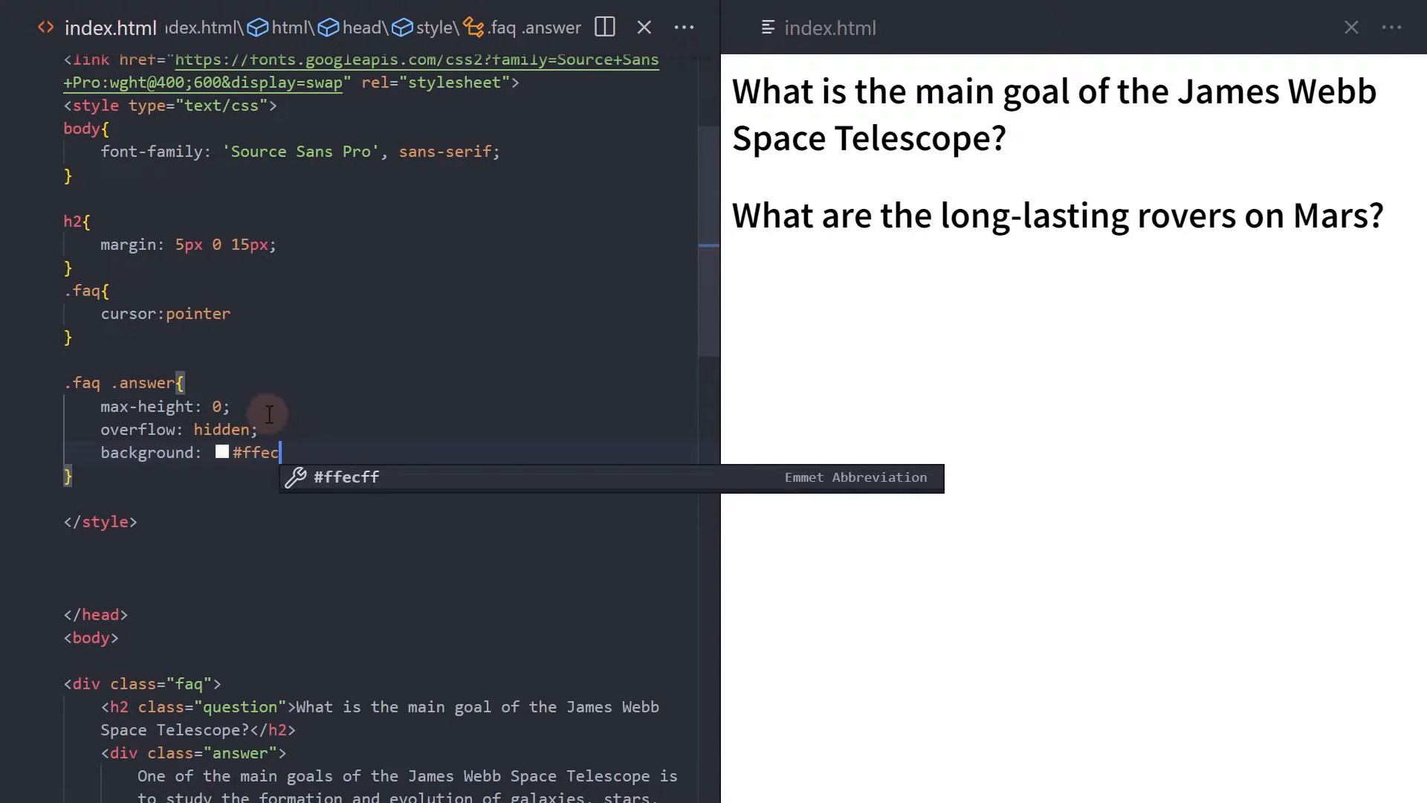
pyautogui.write('e8;')
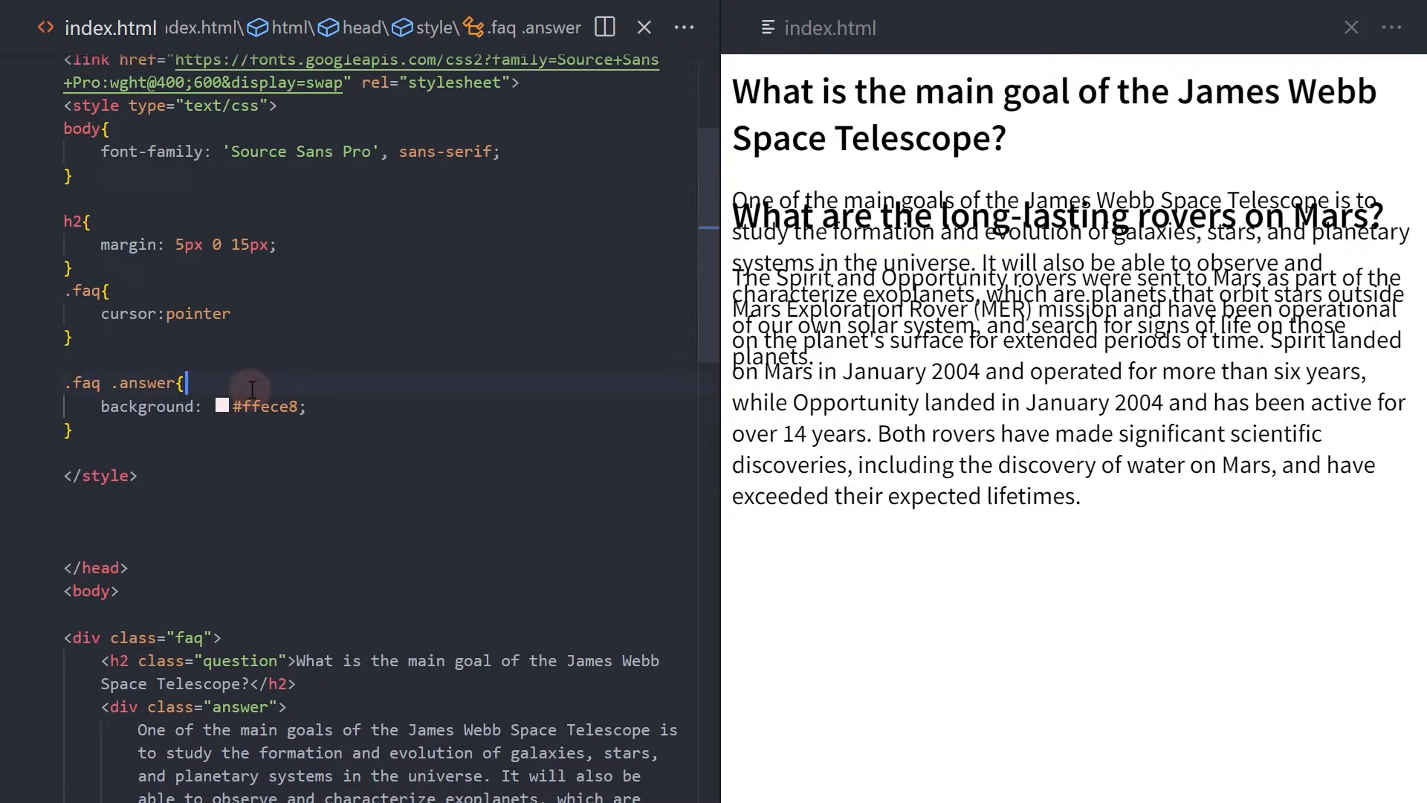
pyautogui.write('max-height: 0;')
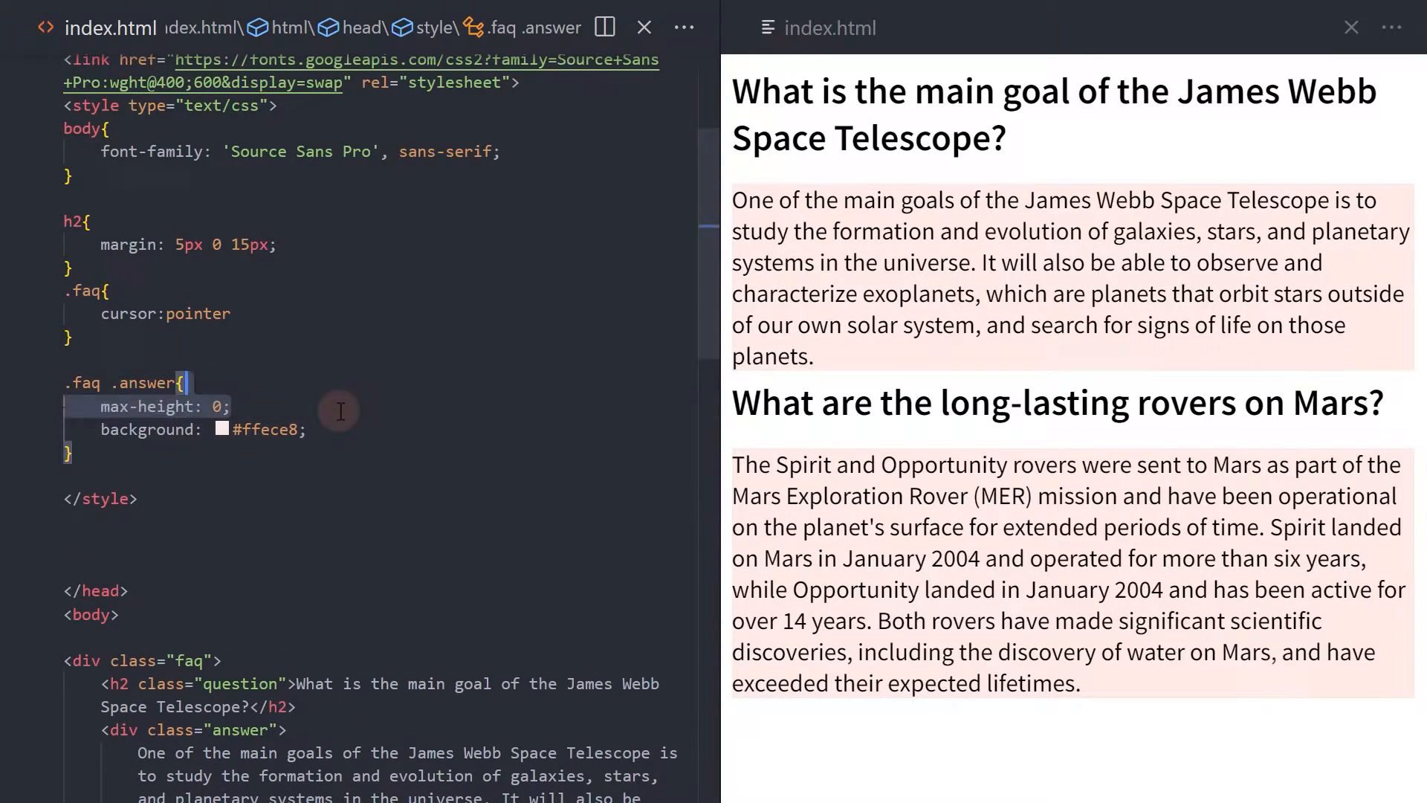
pyautogui.write('overflow: hidden;')
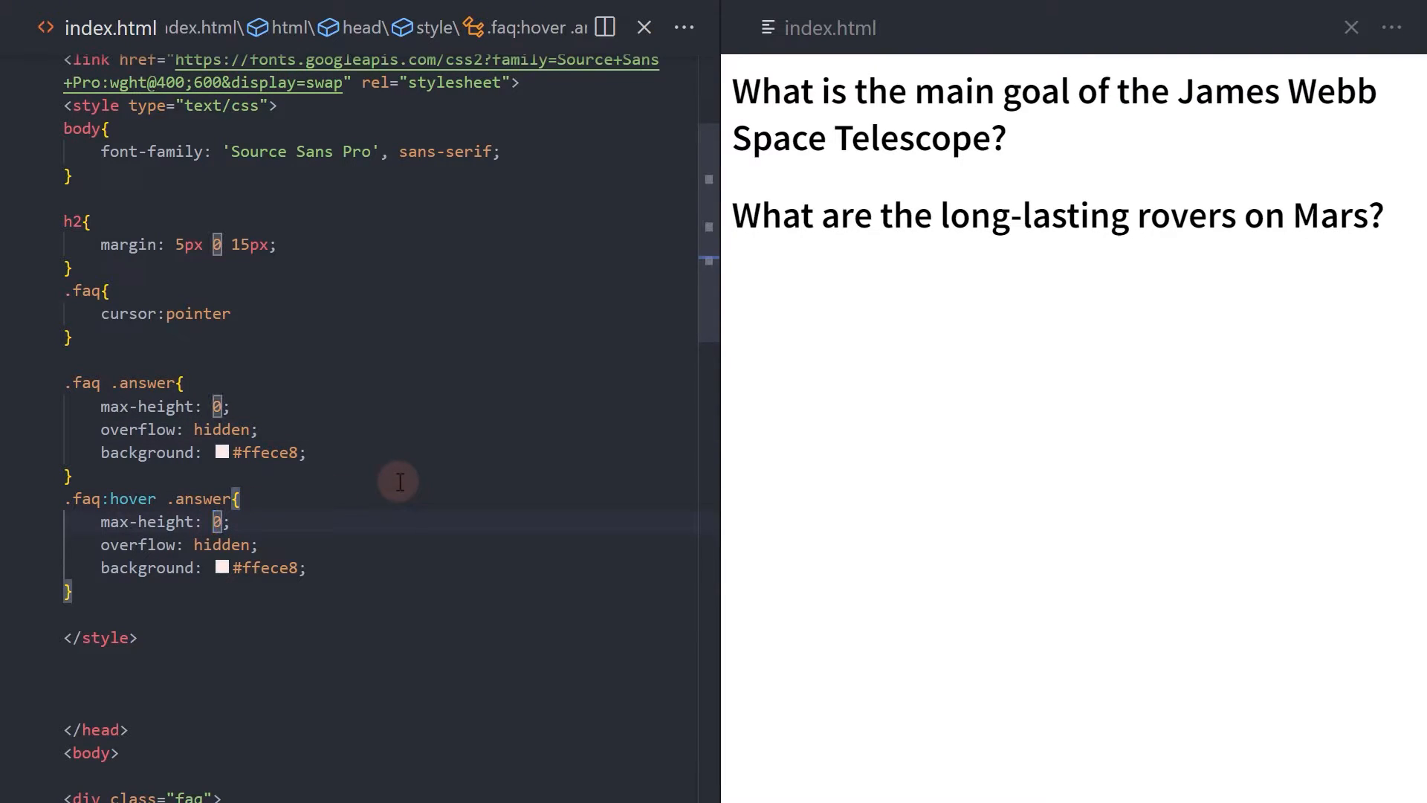
# Step: Set .faq:hover .answer to max-height: 300px, padding: 15px and overflow: auto
pyautogui.write('300px')
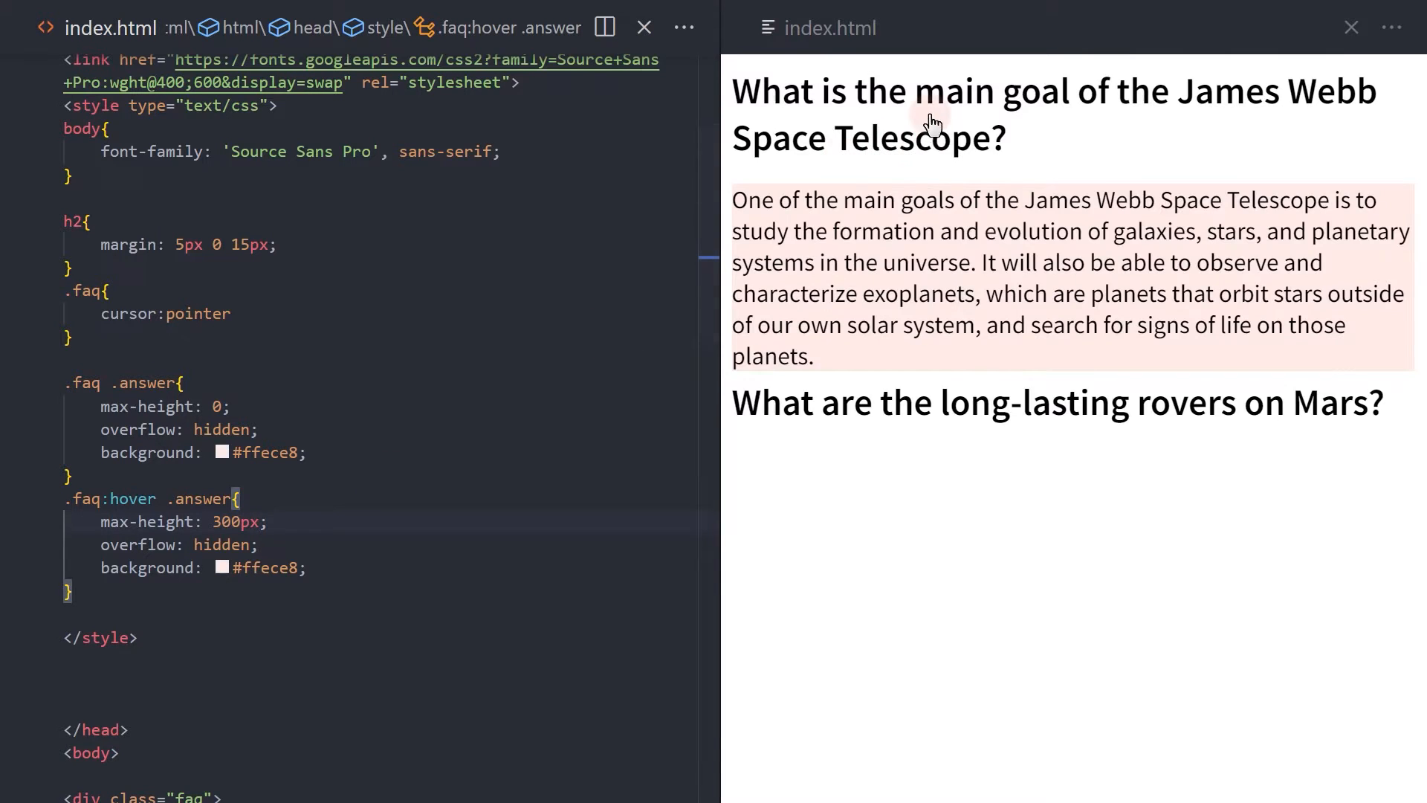
pyautogui.moveTo(878, 355)
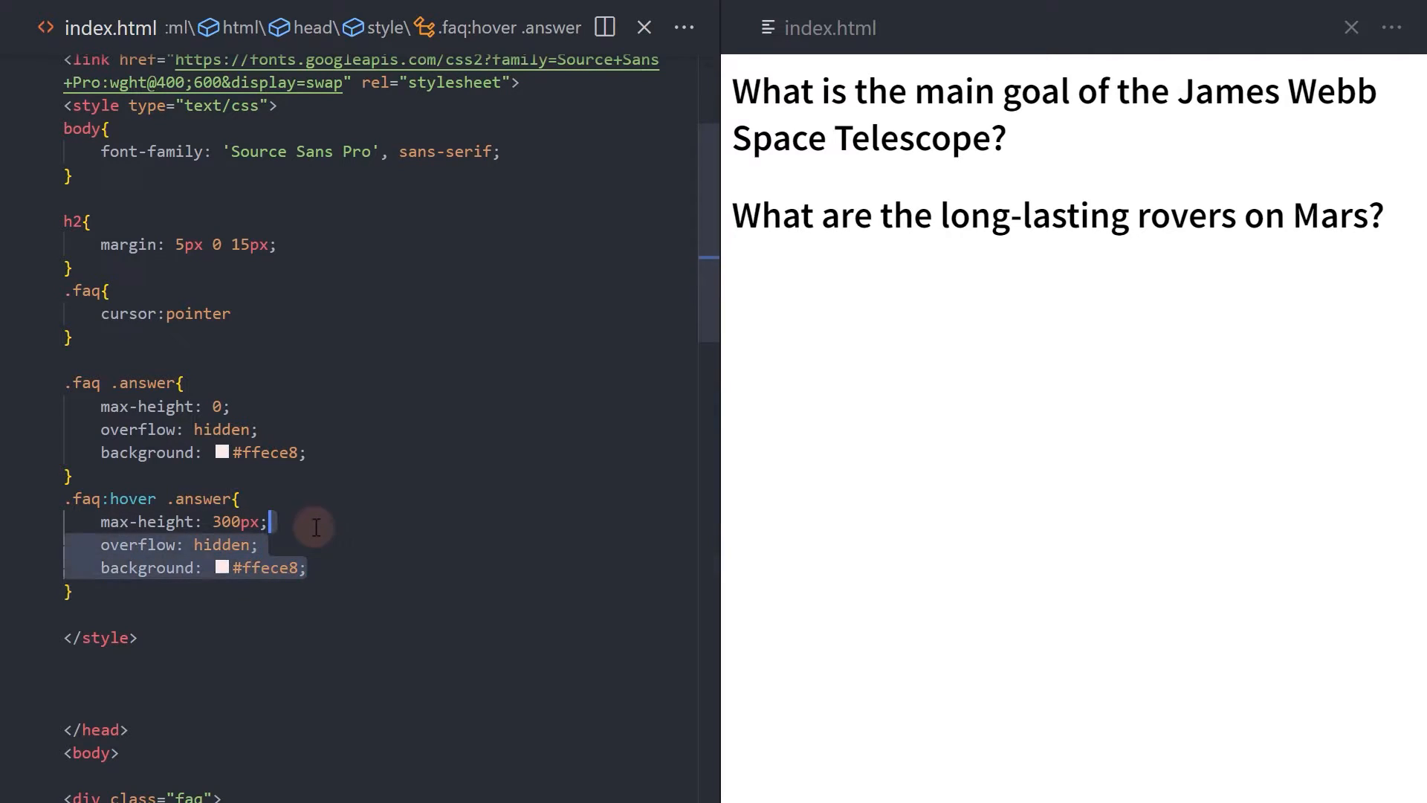
pyautogui.write('padding: 15px')
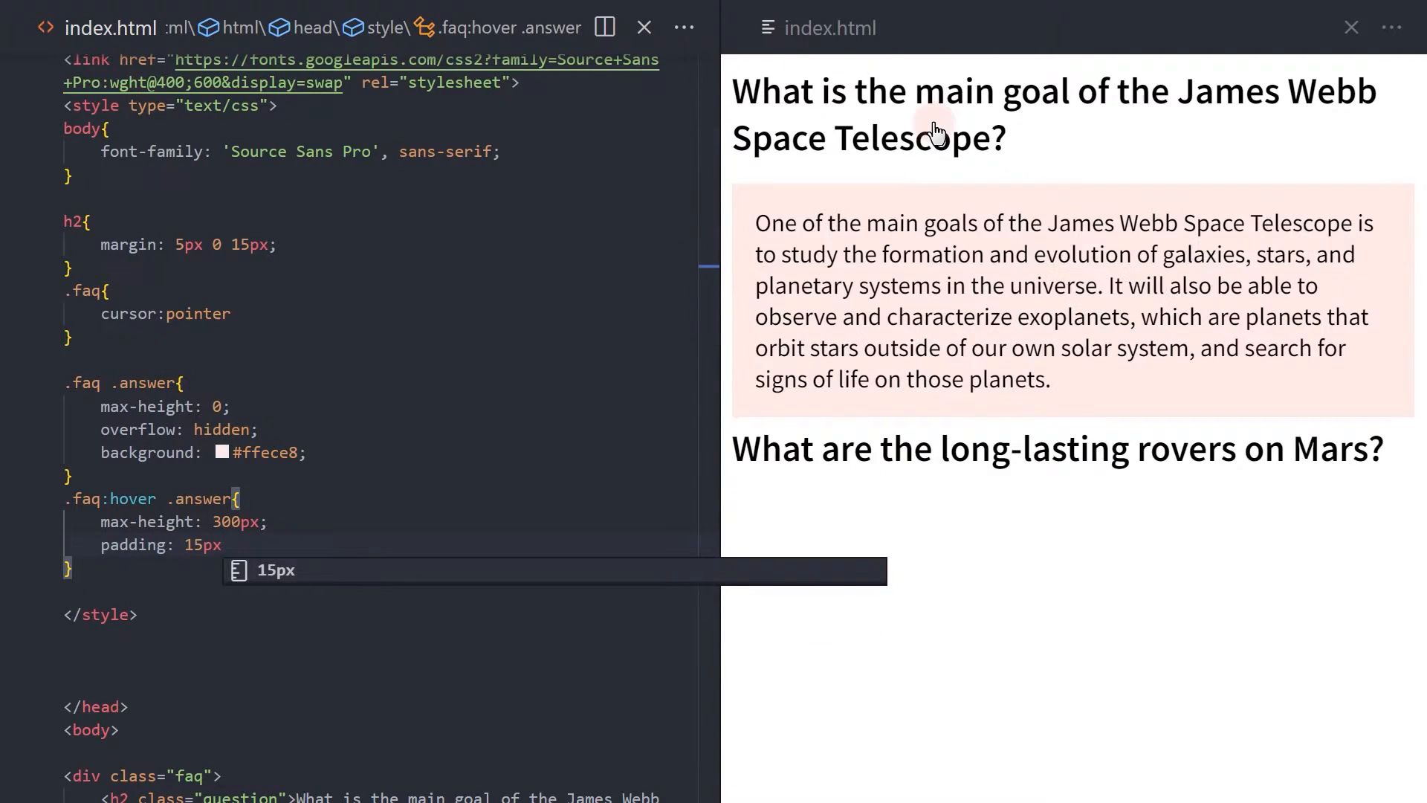
pyautogui.moveTo(853, 227)
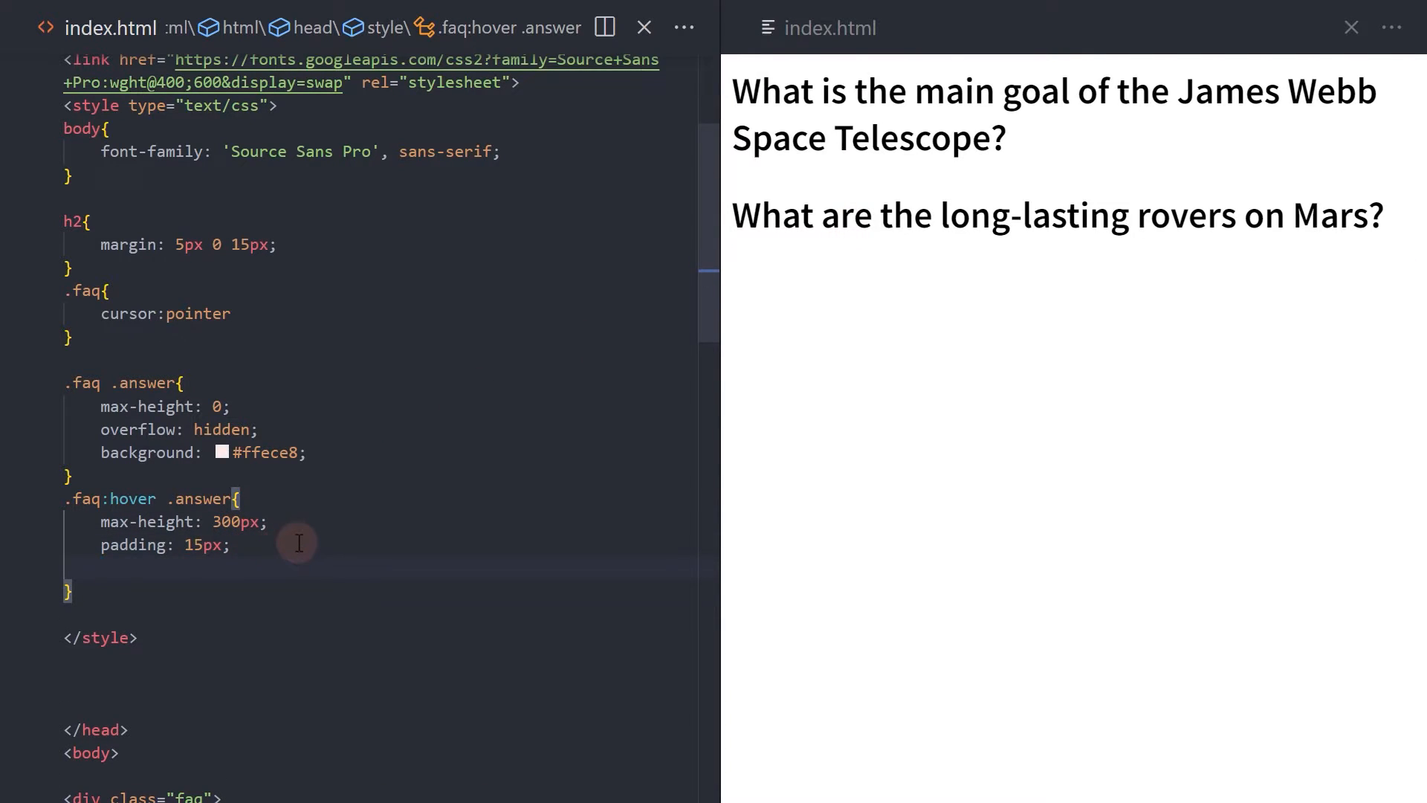
pyautogui.write('overflow:auto;')
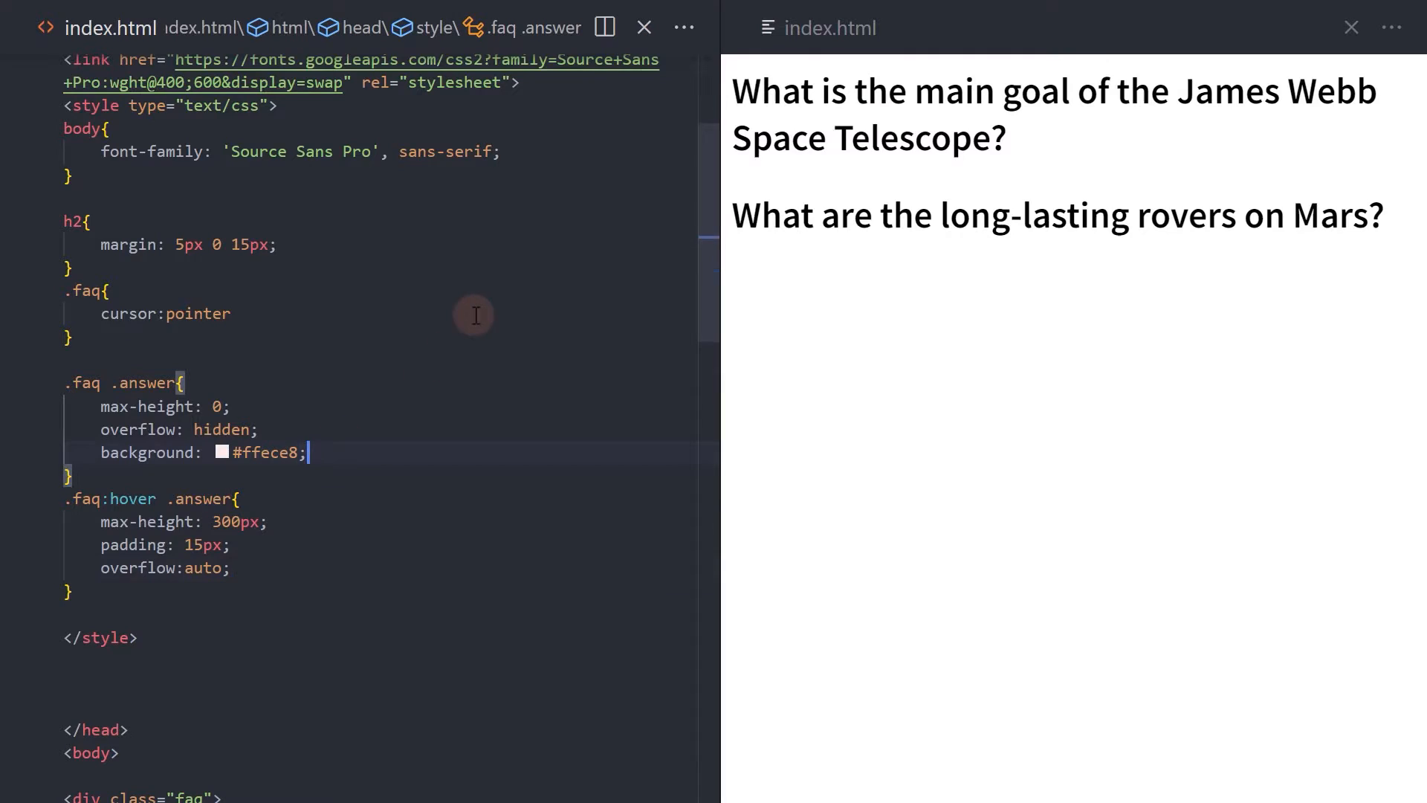
# Step: Add transition: max-height .1s ease-out to the .faq .answer rule
pyautogui.write('transition:')
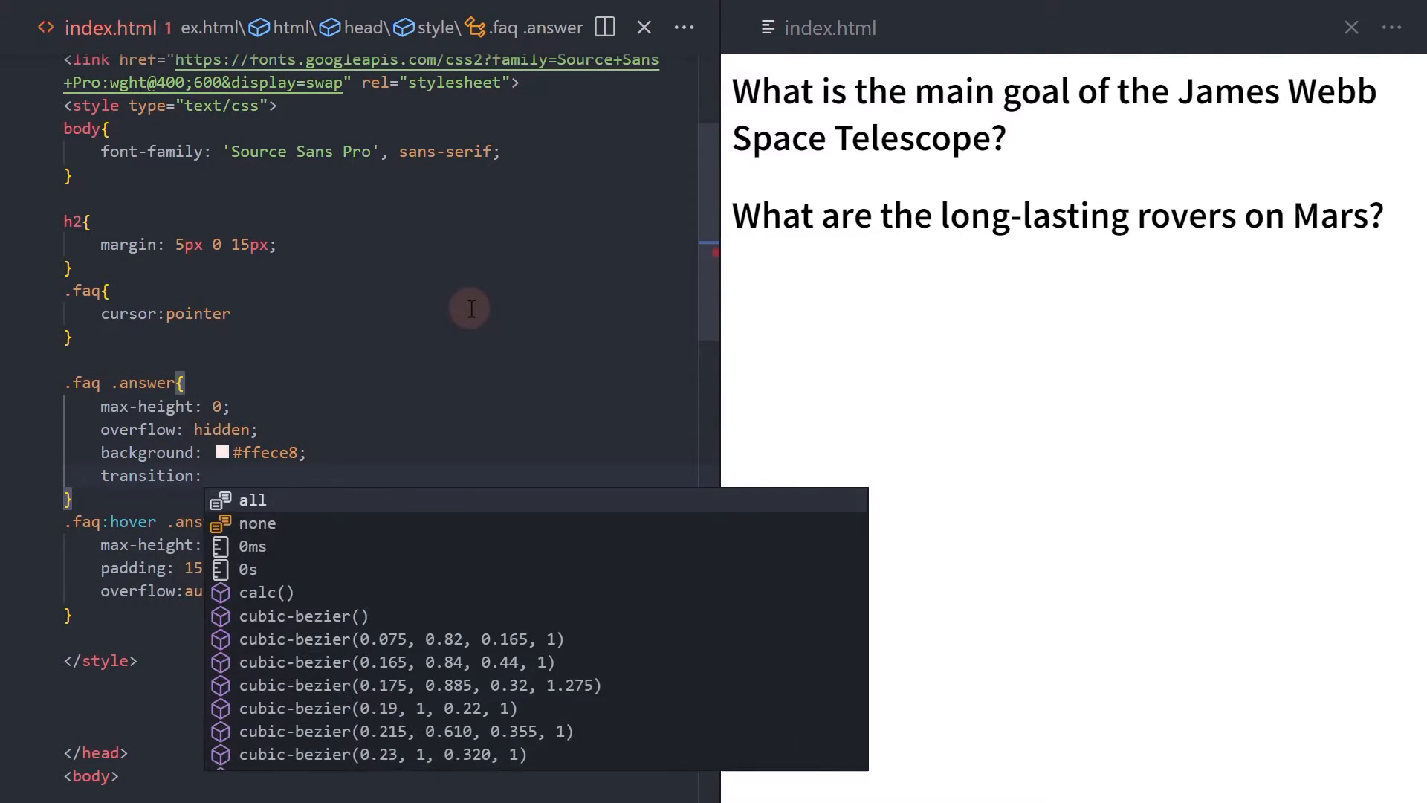
pyautogui.write('max-height')
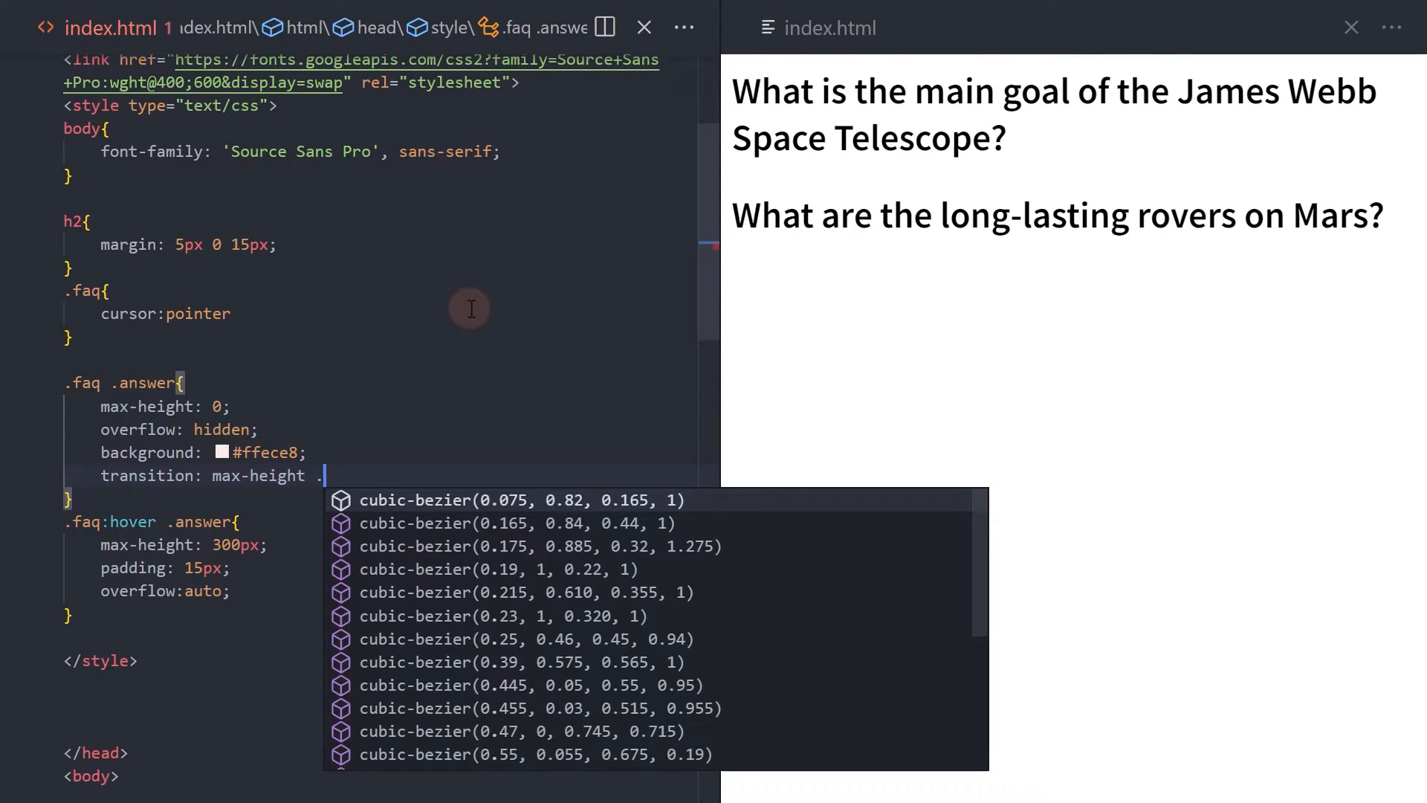
pyautogui.write('.1s ease-out;')
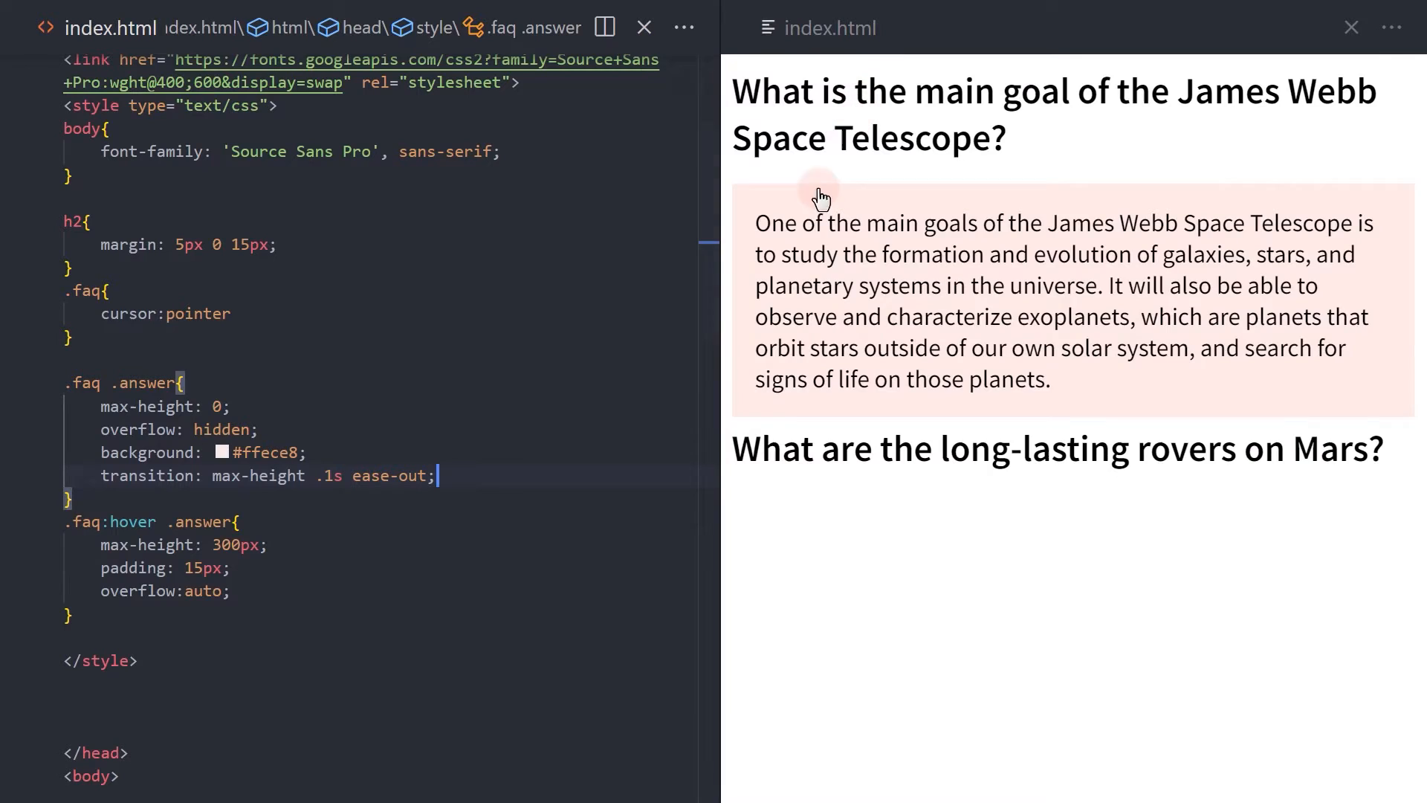
pyautogui.moveTo(834, 677)
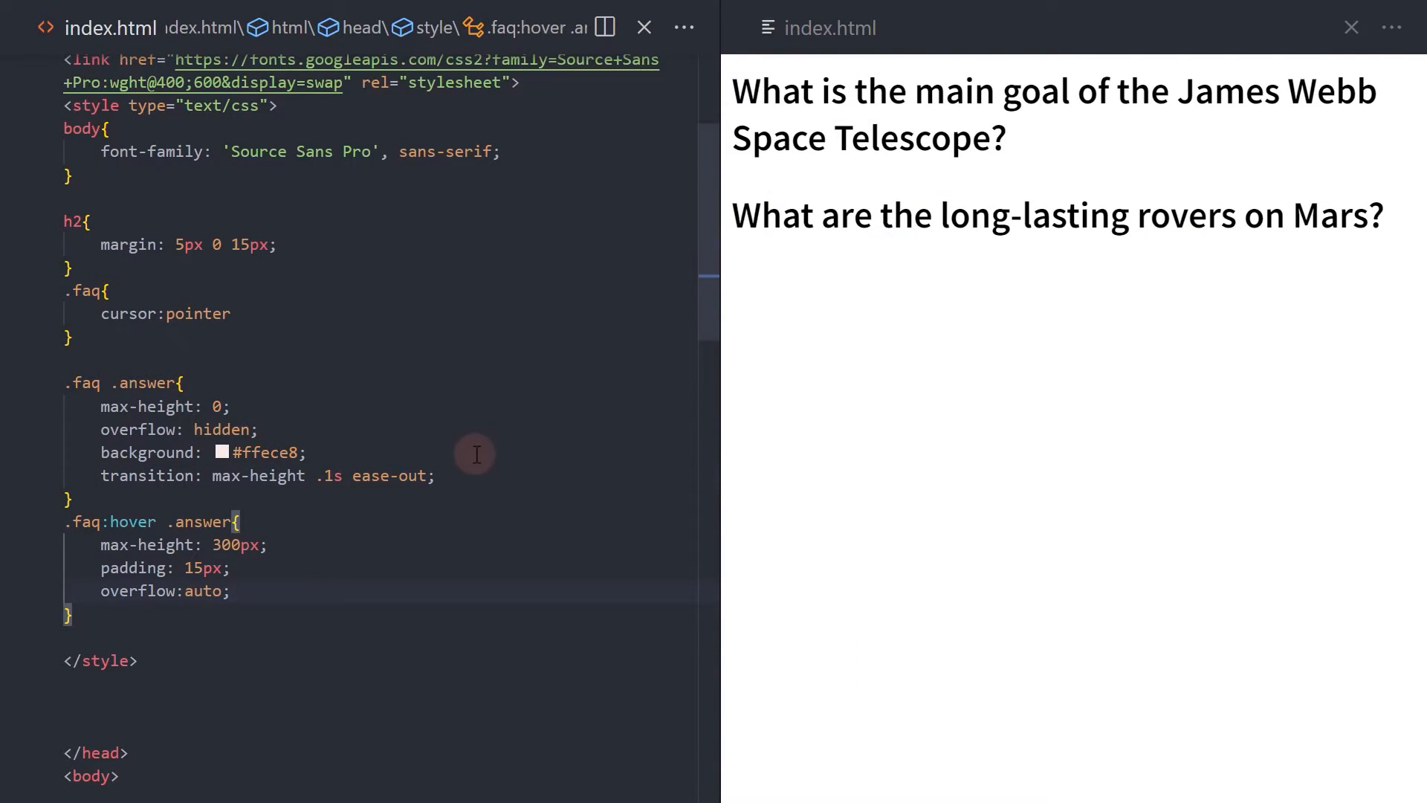
# Step: Add transition: max-height .3s ease-in to the .faq:hover .answer rule
pyautogui.write('transition')
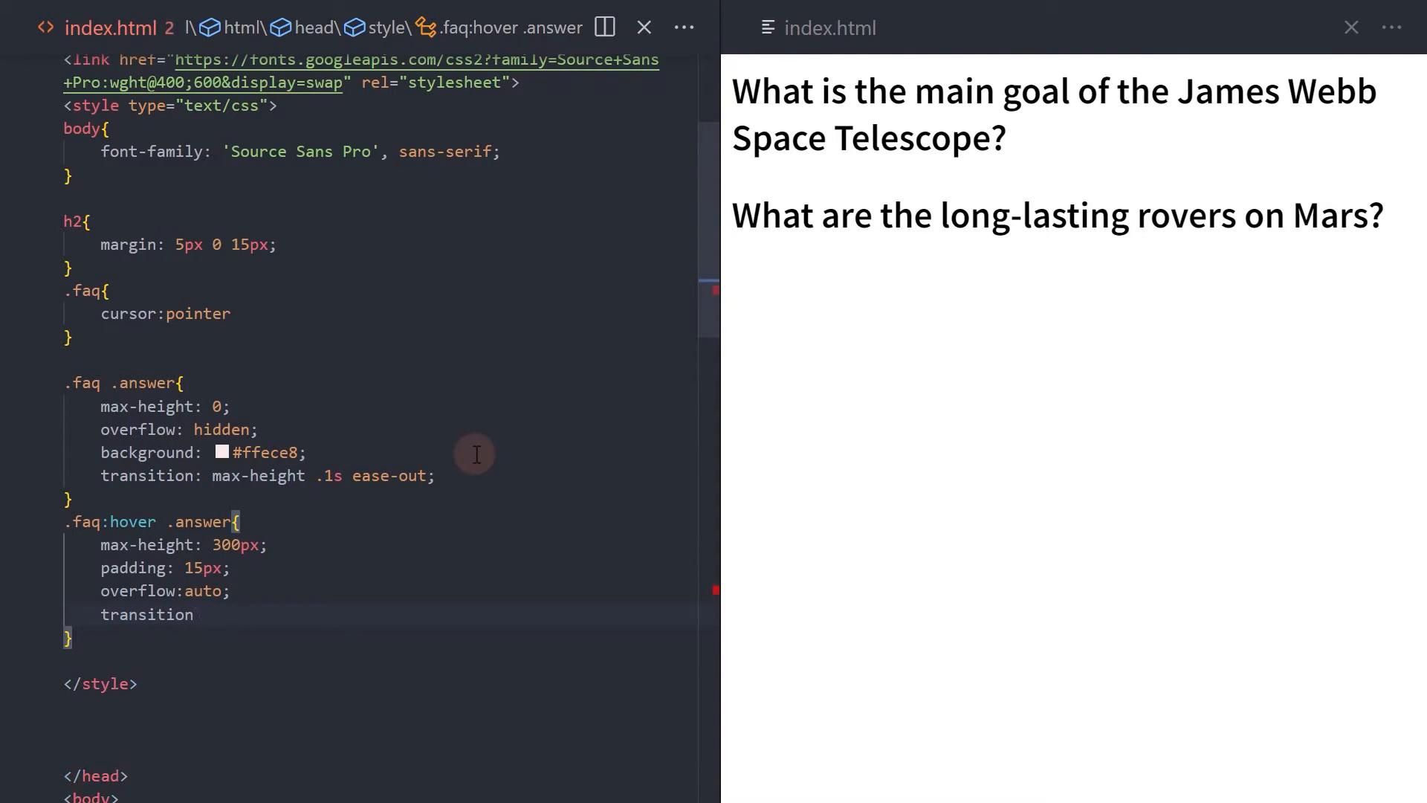
pyautogui.write(': max-height')
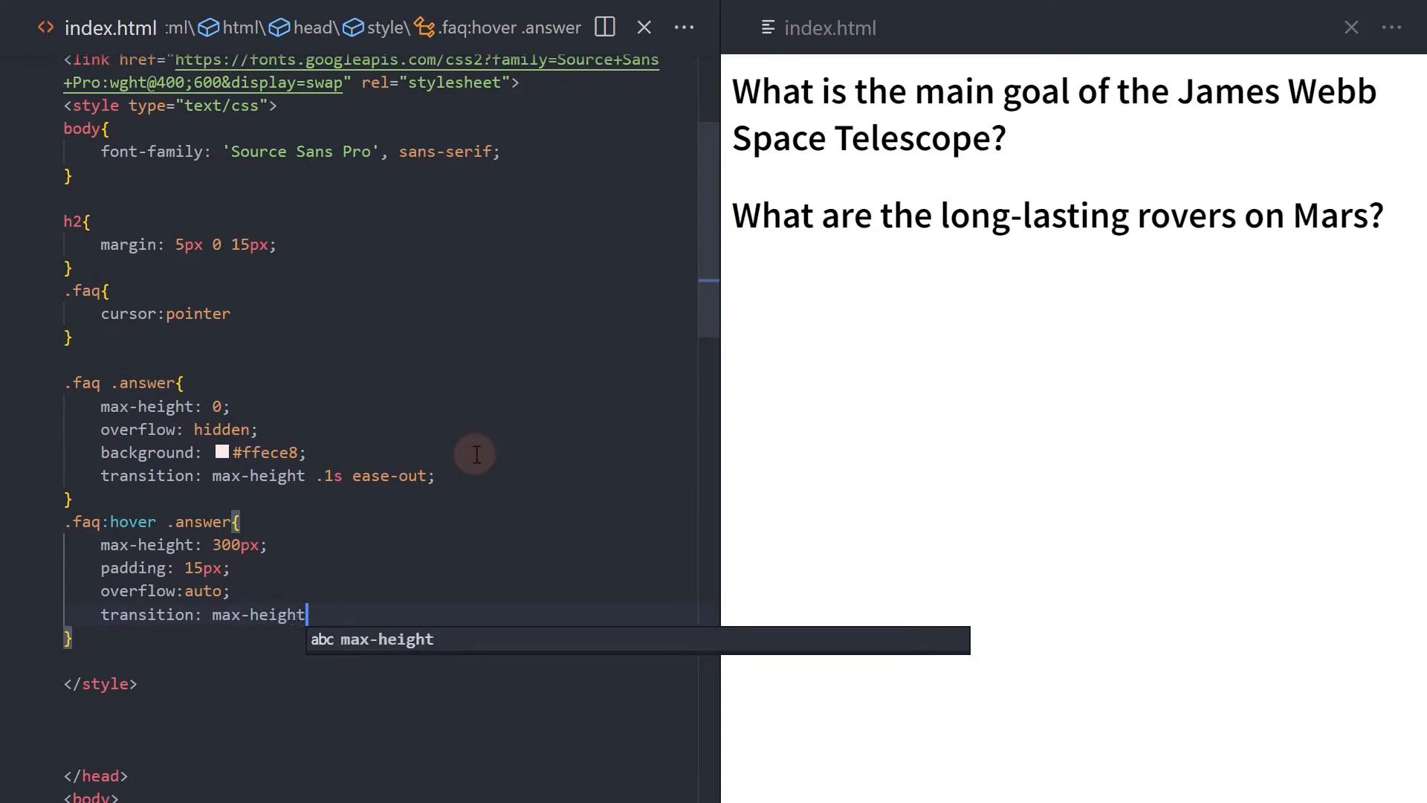
pyautogui.write('.3s ease-in;')
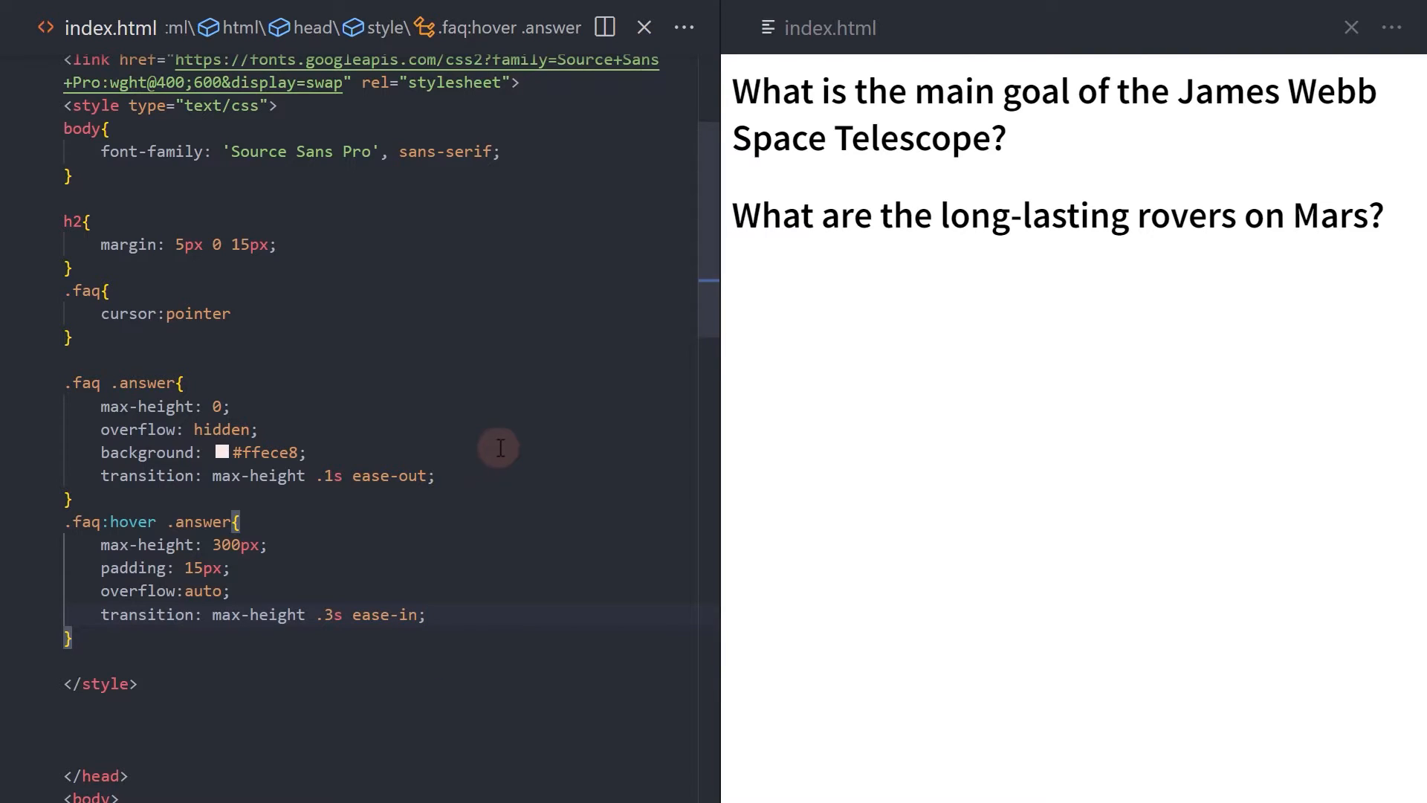
pyautogui.moveTo(874, 91)
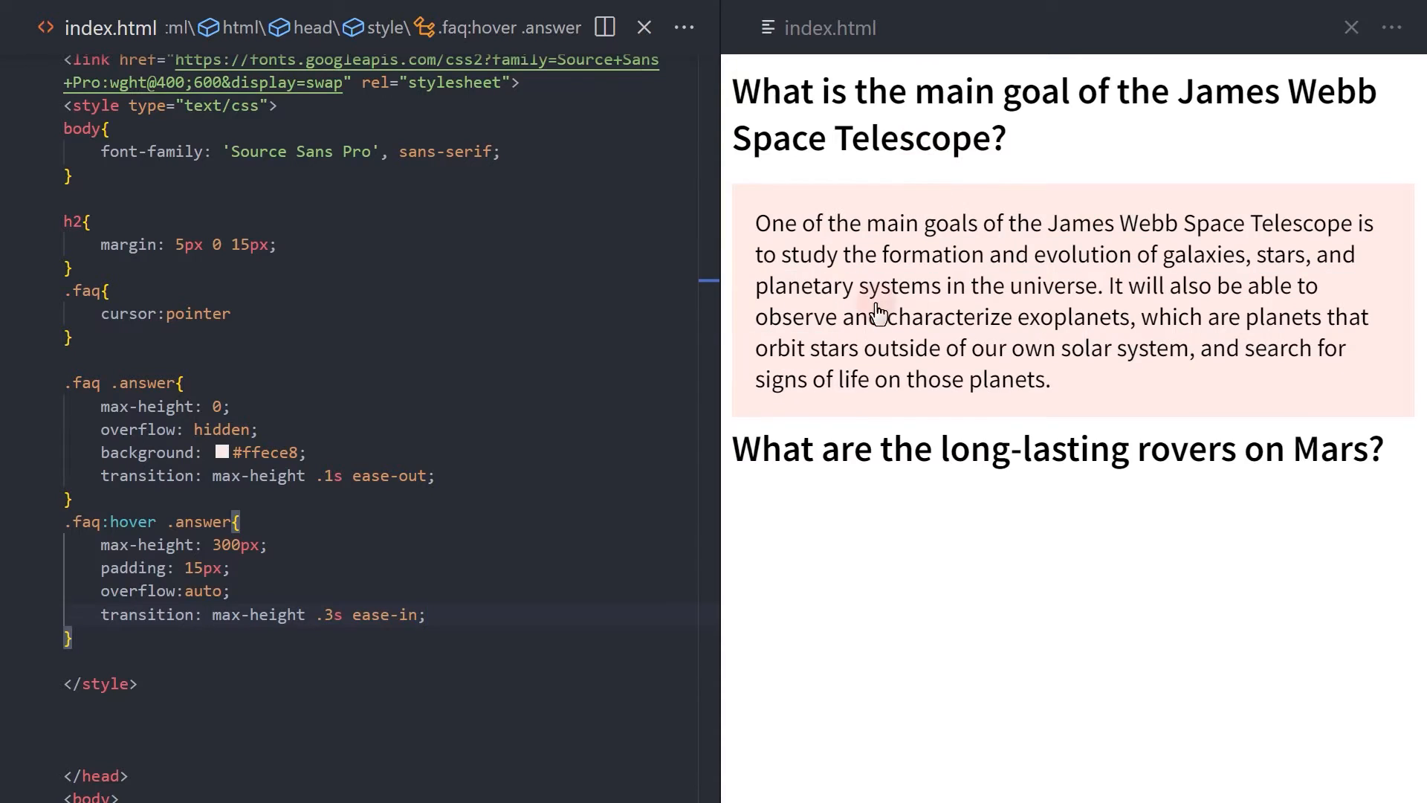
pyautogui.moveTo(755, 173)
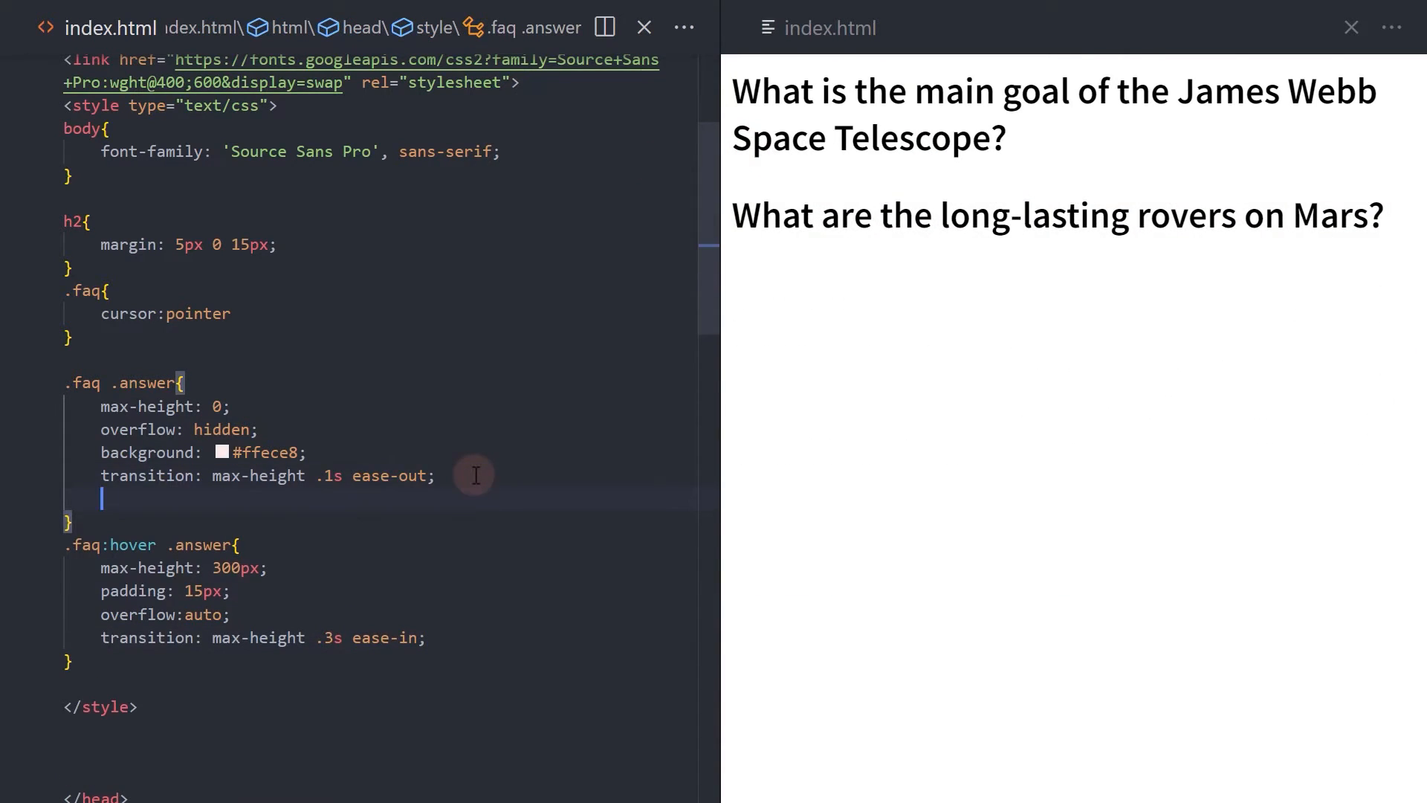
# Step: Set answer opacity 0 by default and 1 on hover, with an opacity .3s linear transition
pyautogui.write('opacity: ;')
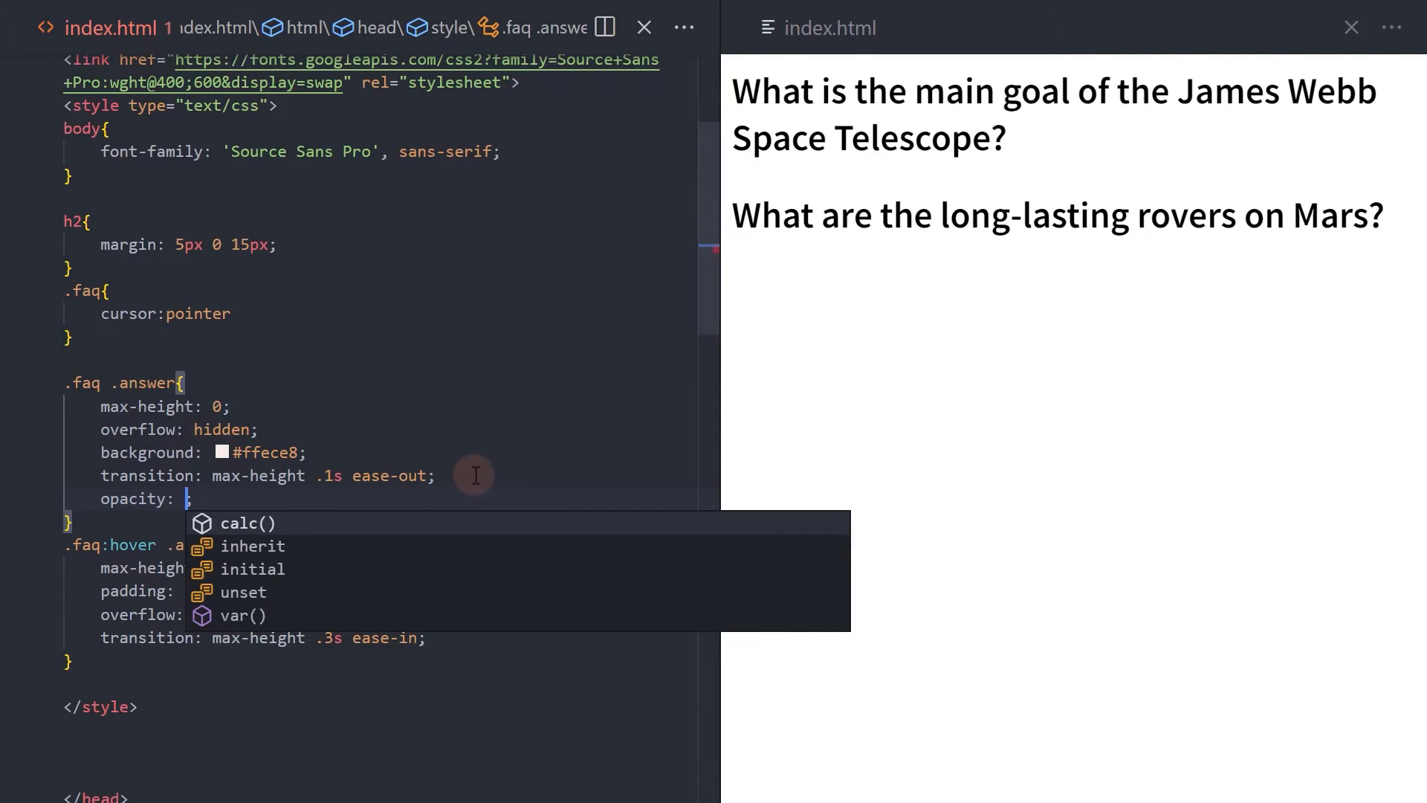
pyautogui.write('0')
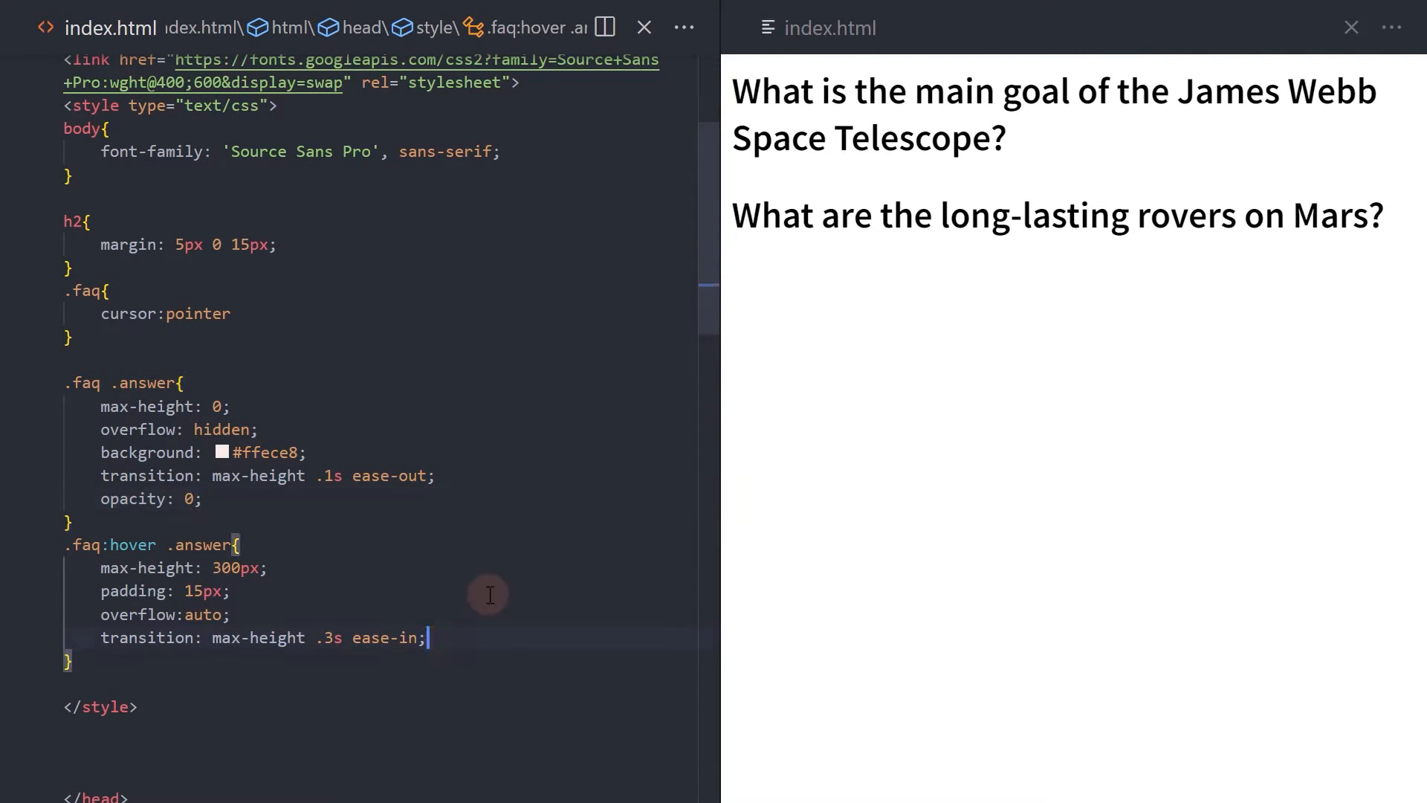
pyautogui.write('opacity: 1;')
pyautogui.write(',')
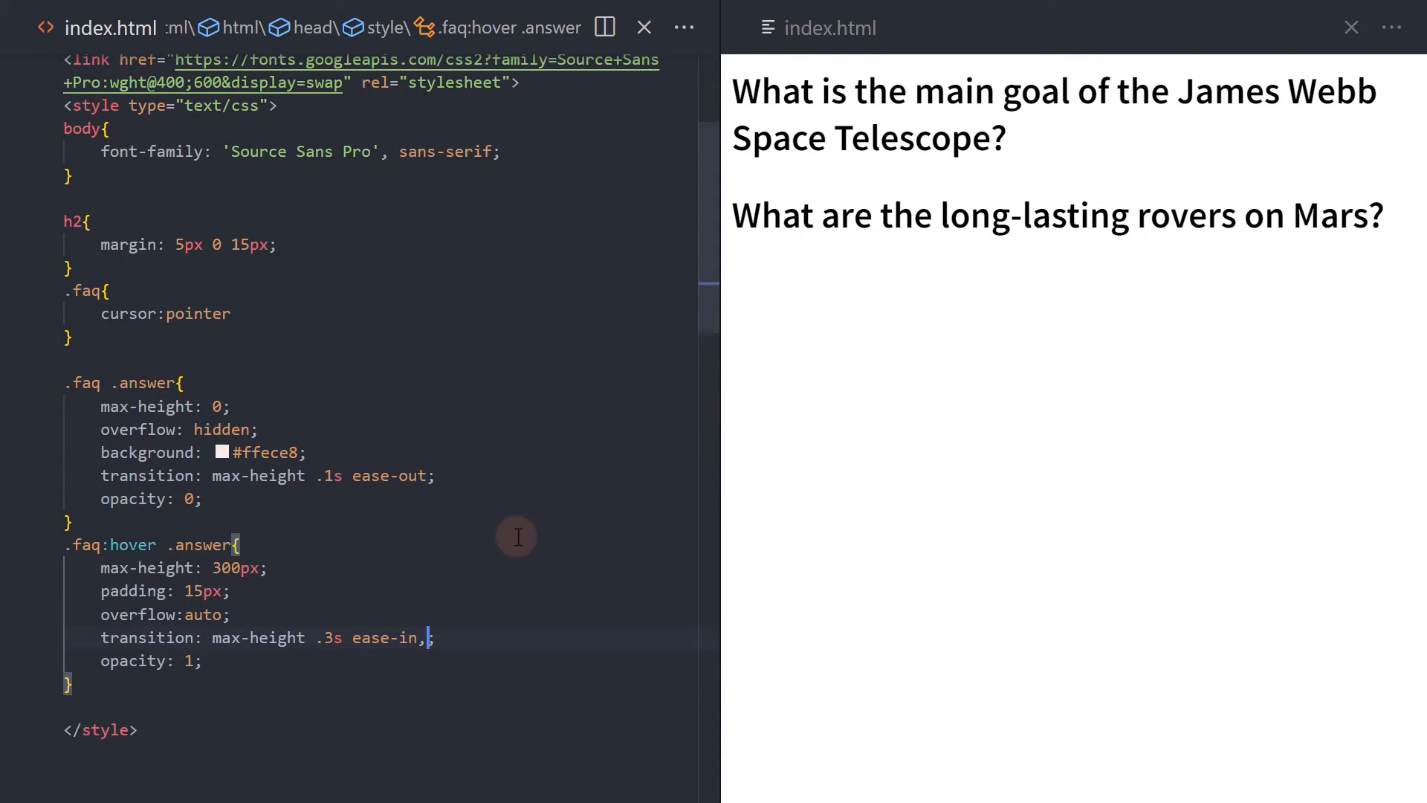
pyautogui.write('opacity .3s')
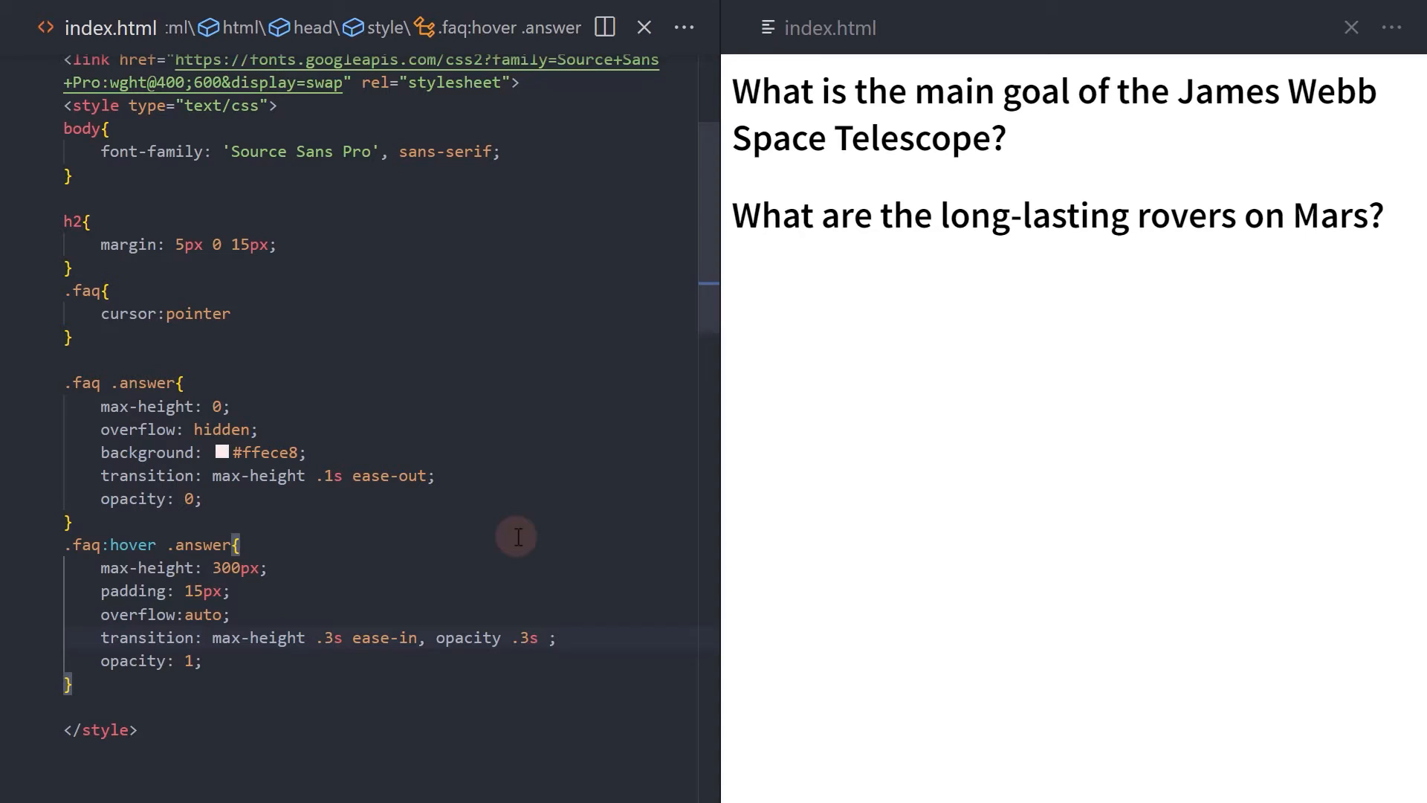
pyautogui.write('linear')
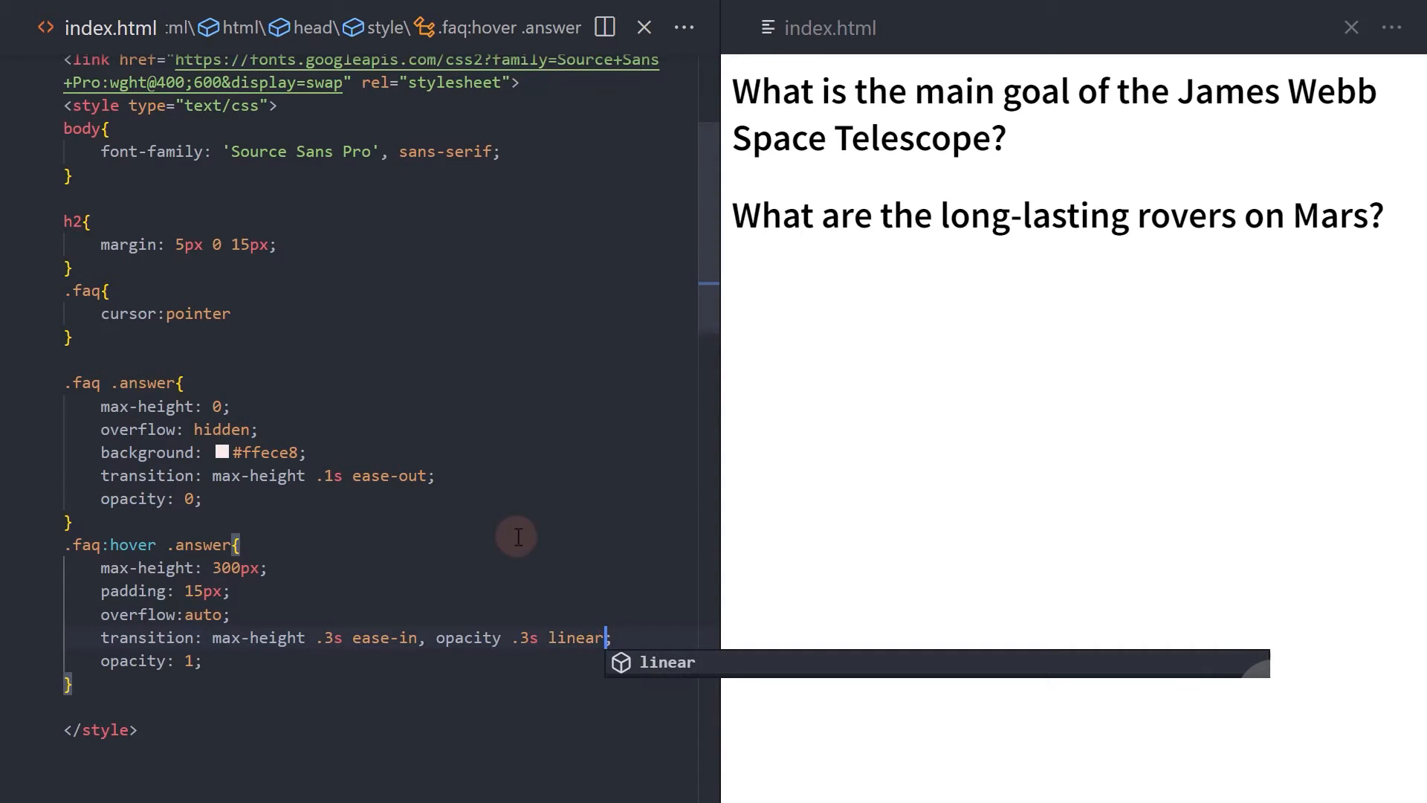